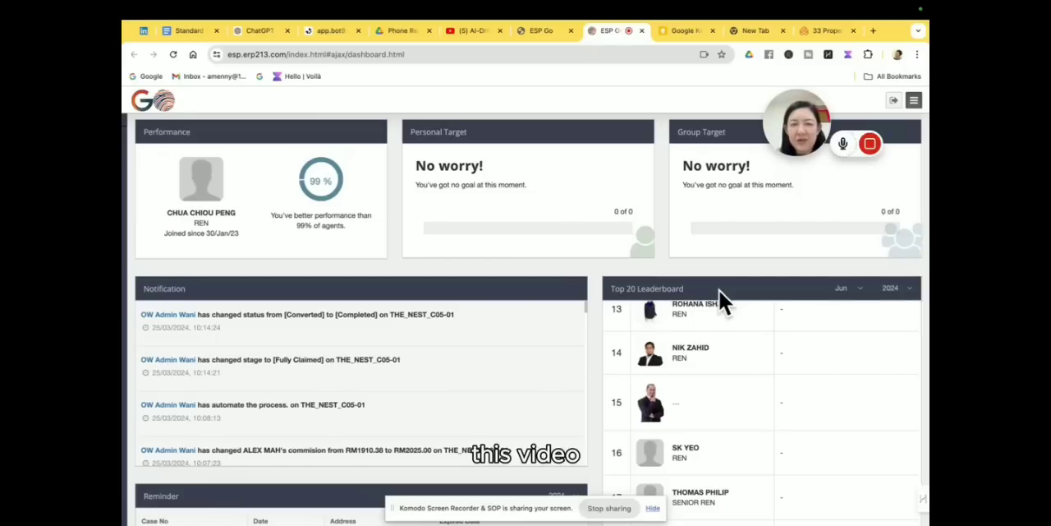
# Step: Open the ESP GO template home page showing ESP-U, ESP Mart, Mortgage Assistance and E-Form icons
pyautogui.click(540, 30)
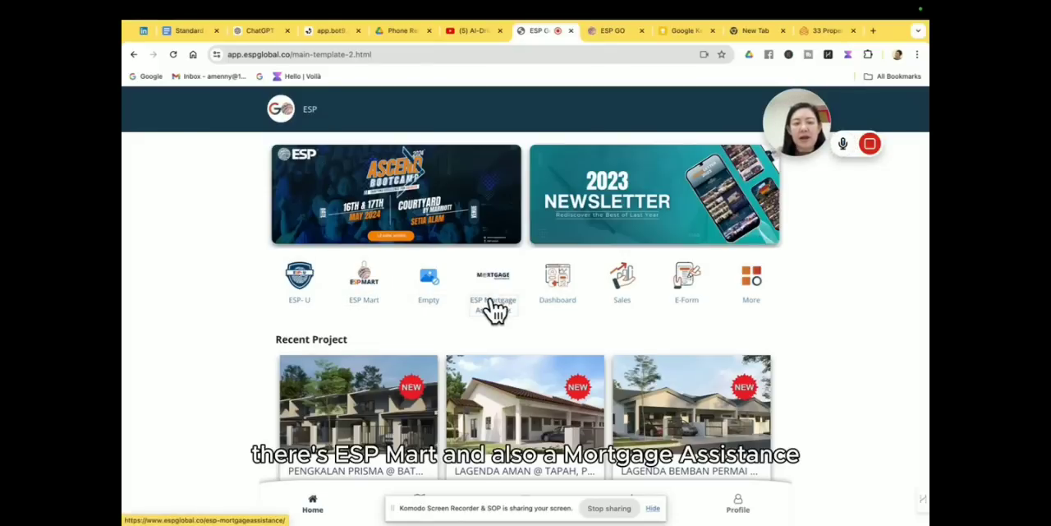
pyautogui.moveTo(531, 322)
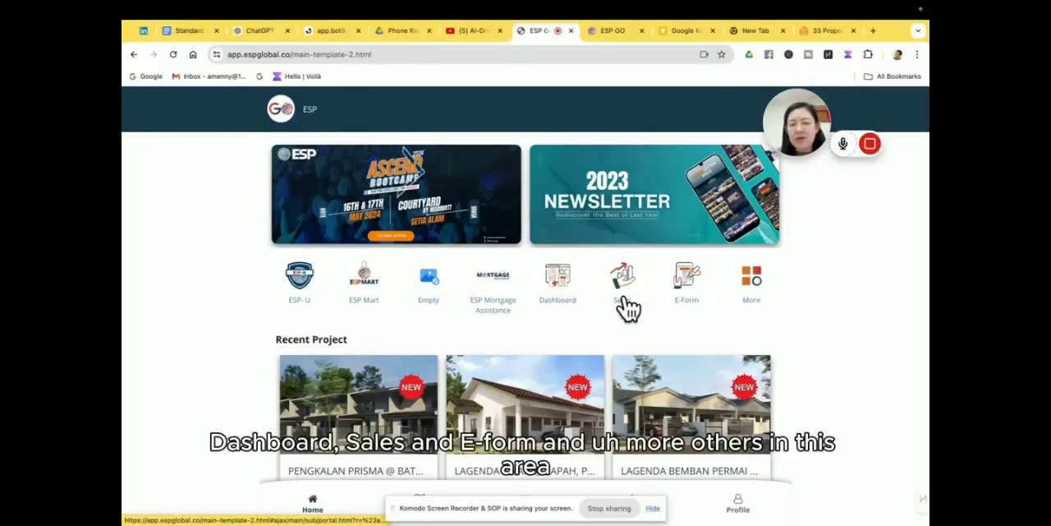
pyautogui.moveTo(756, 304)
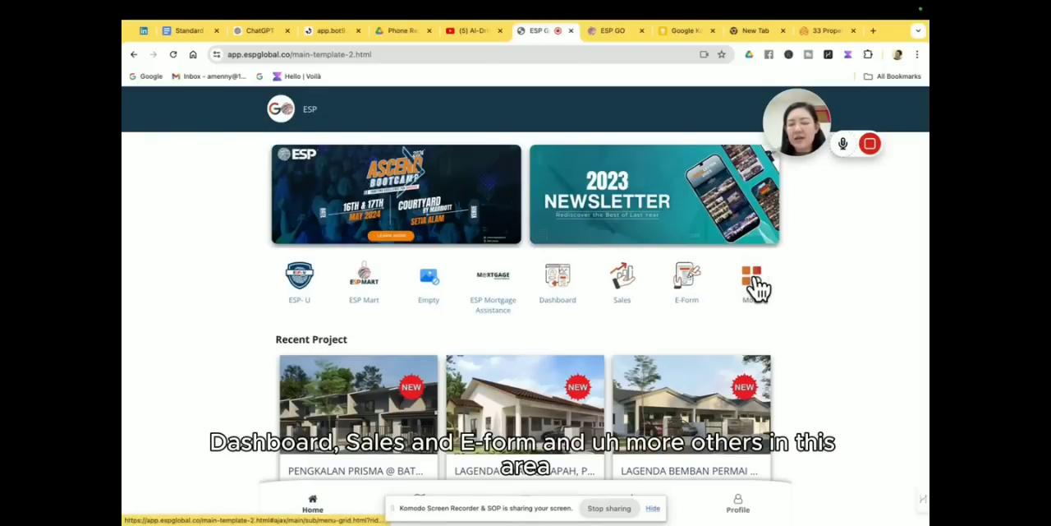
pyautogui.moveTo(546, 283)
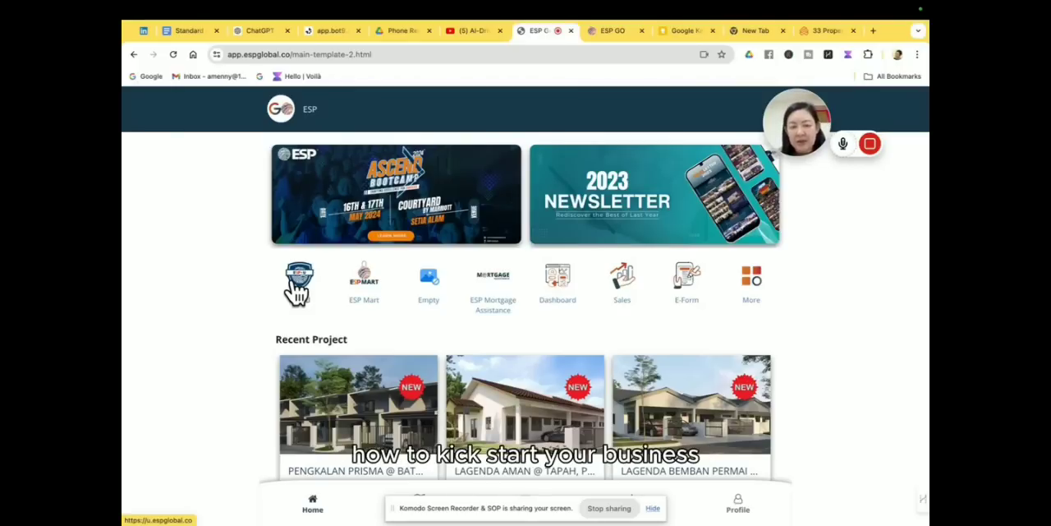
# Step: Open ESP-U and scroll down to course cards like Real Estate Fundamental and Prospecting
pyautogui.click(298, 280)
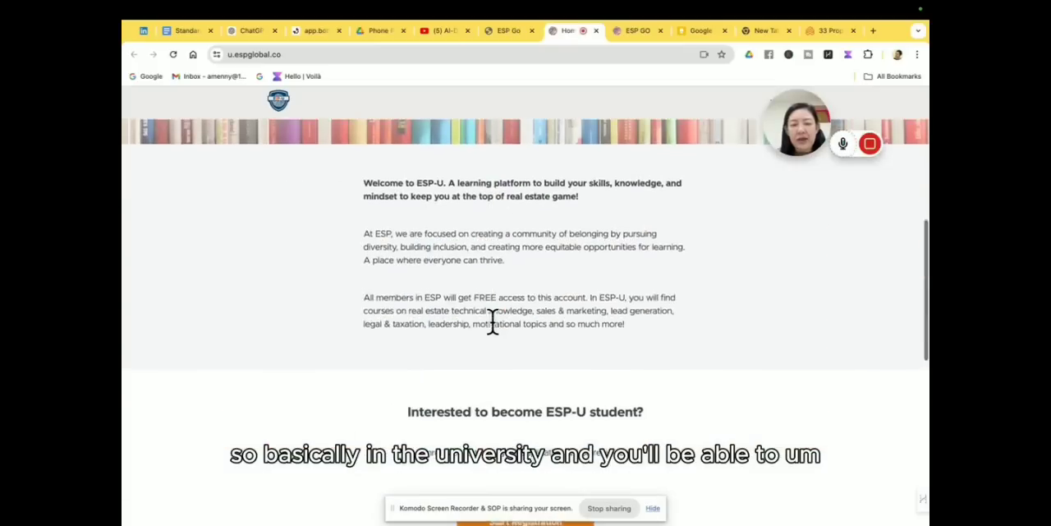
pyautogui.scroll(-3)
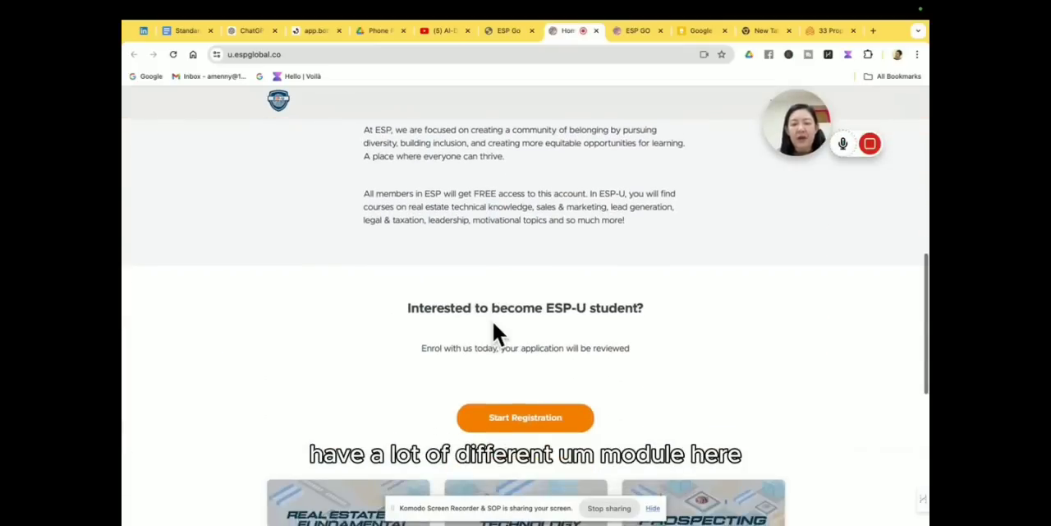
pyautogui.scroll(-3)
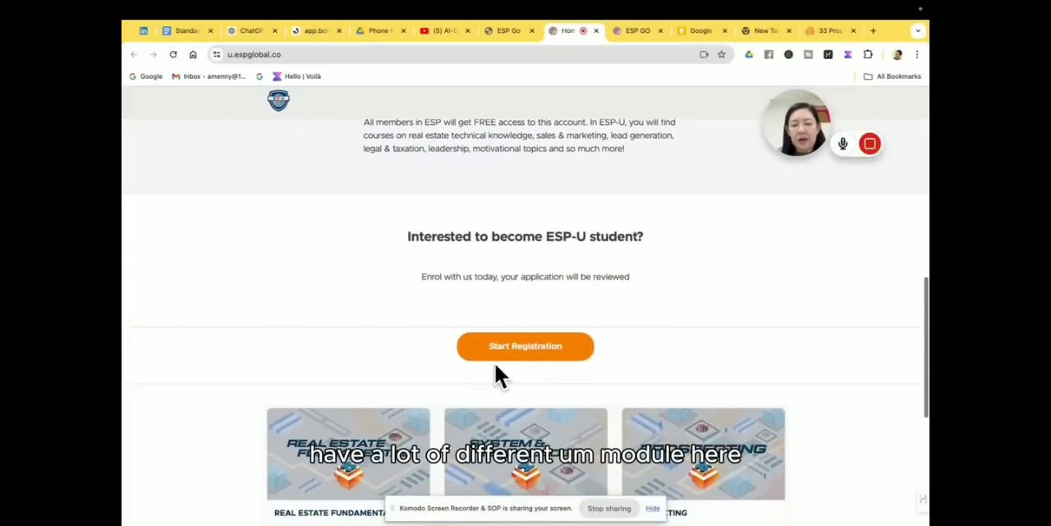
pyautogui.scroll(-3)
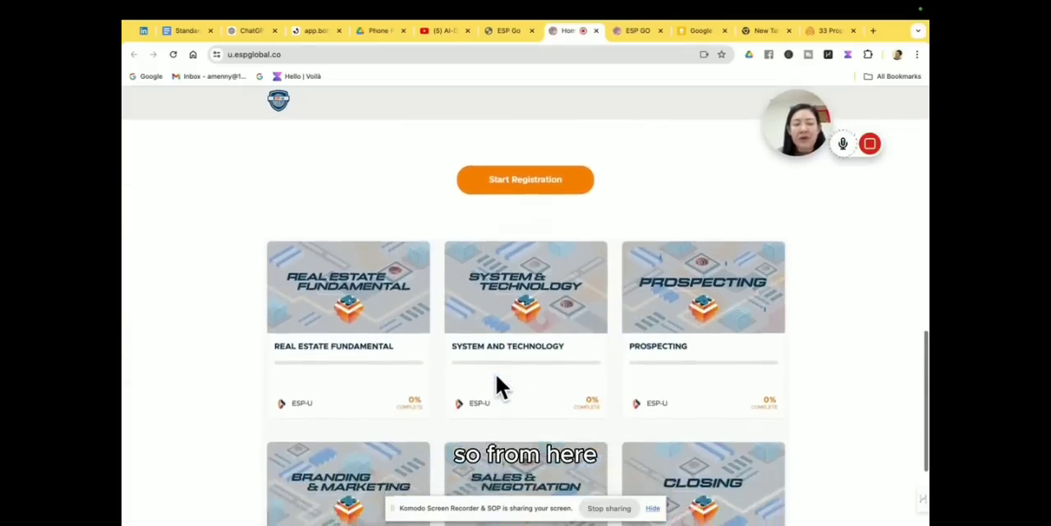
pyautogui.scroll(-3)
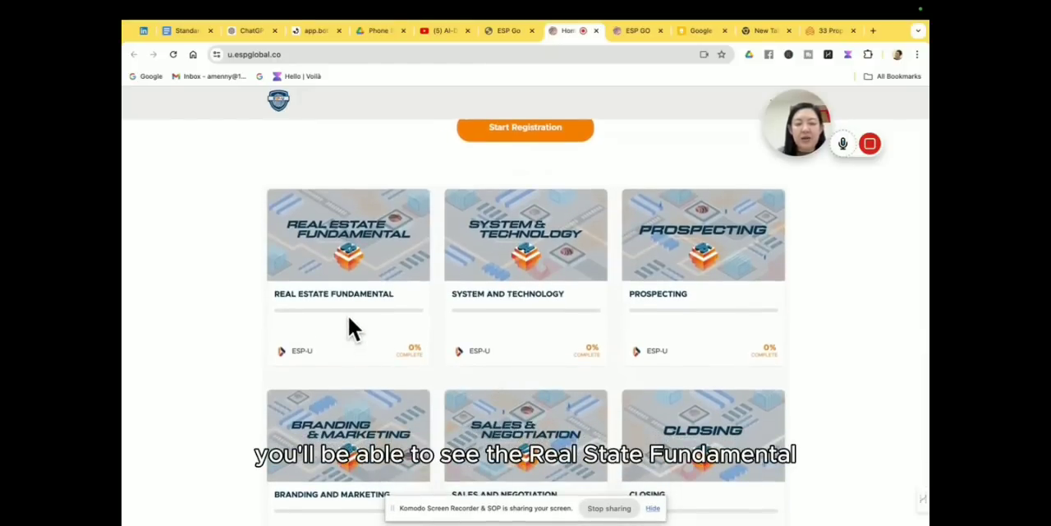
pyautogui.moveTo(516, 322)
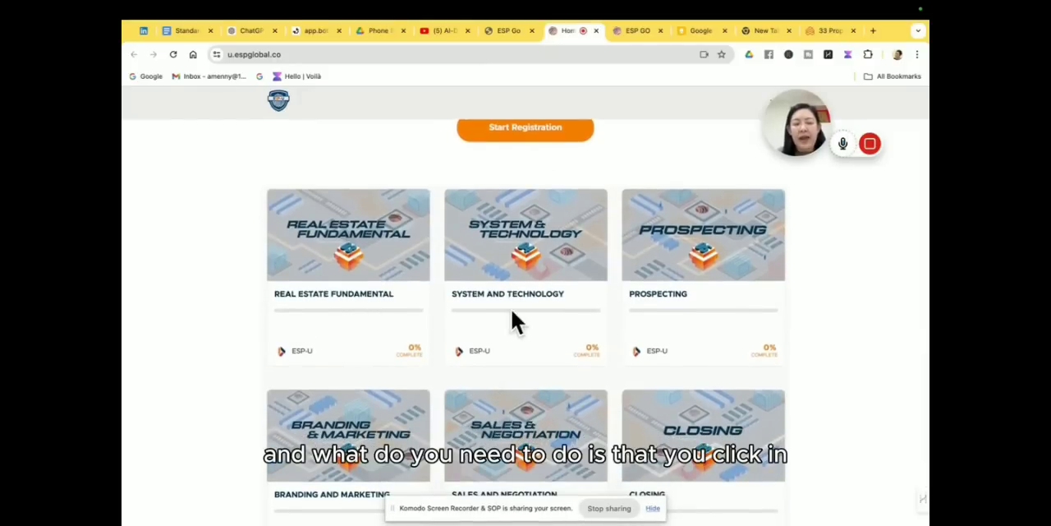
pyautogui.moveTo(366, 279)
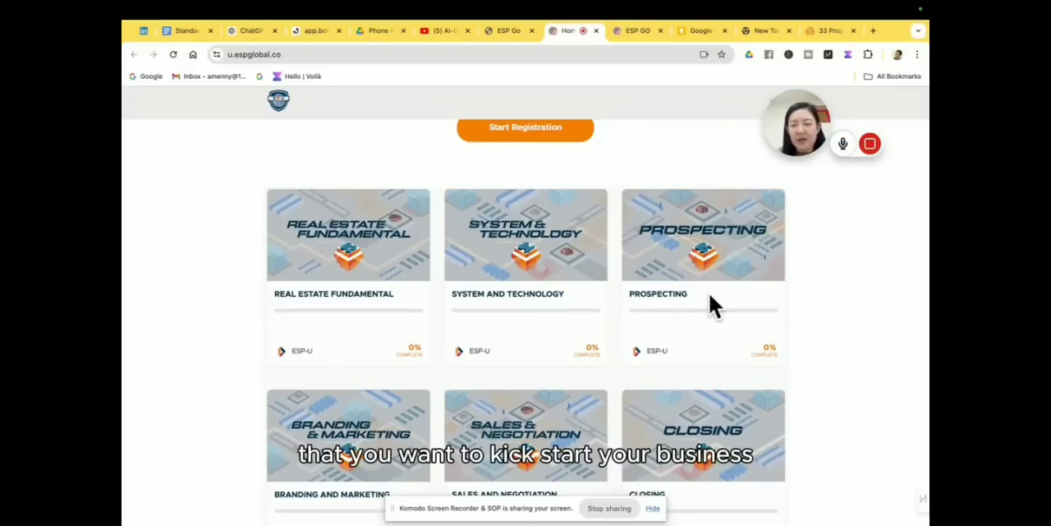
pyautogui.scroll(-3)
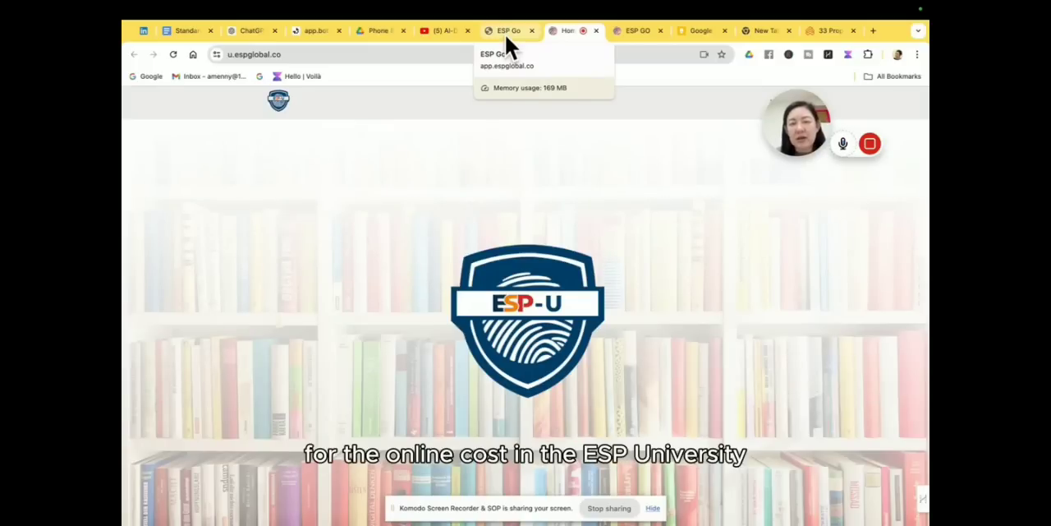
pyautogui.moveTo(444, 37)
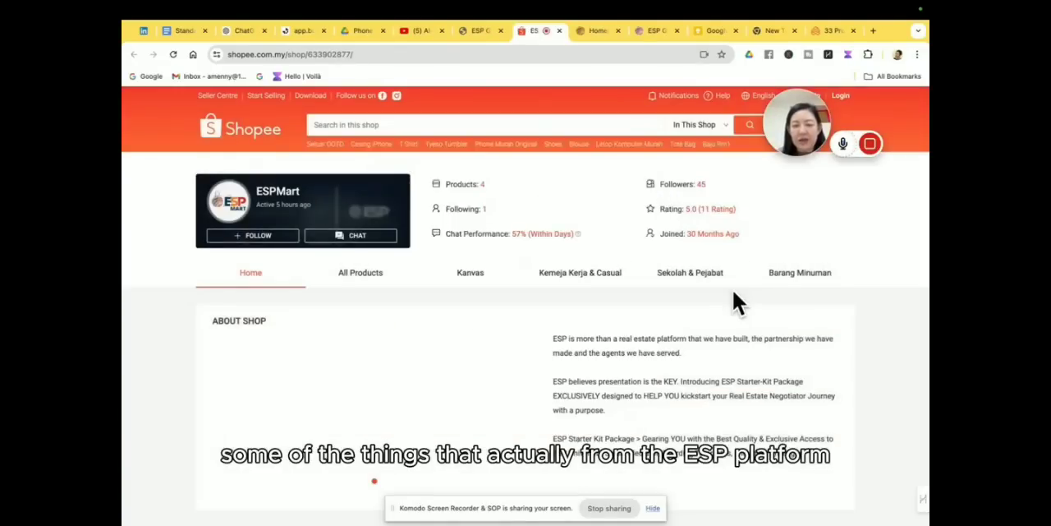
# Step: Scroll the ESPMart Shopee store to Top Products such as shirts, the ESP mug and tote bag
pyautogui.scroll(-3)
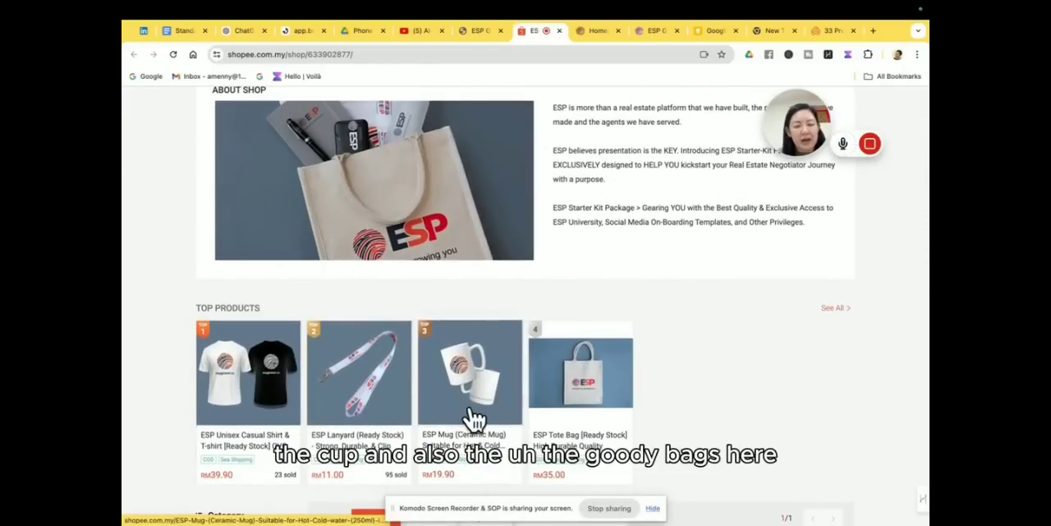
pyautogui.scroll(-3)
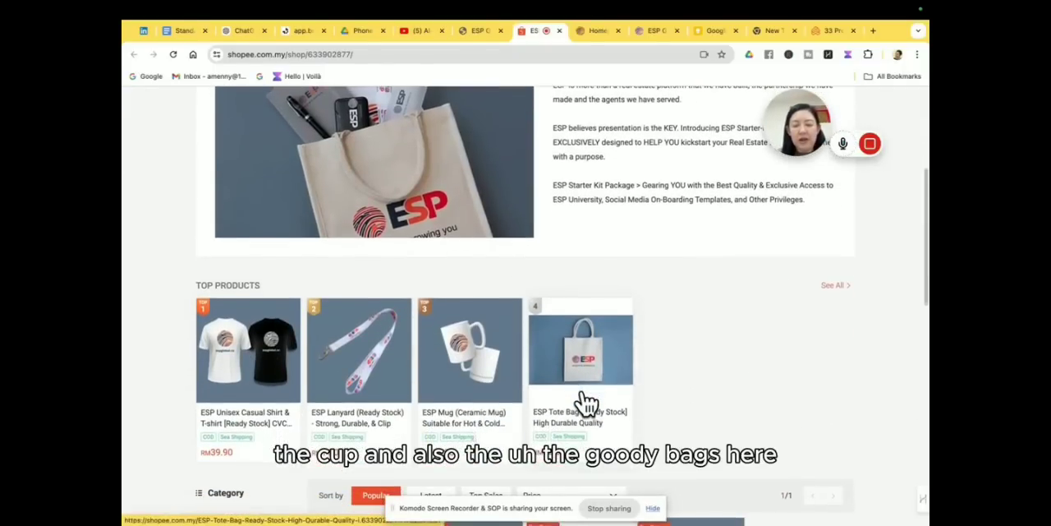
pyautogui.scroll(-3)
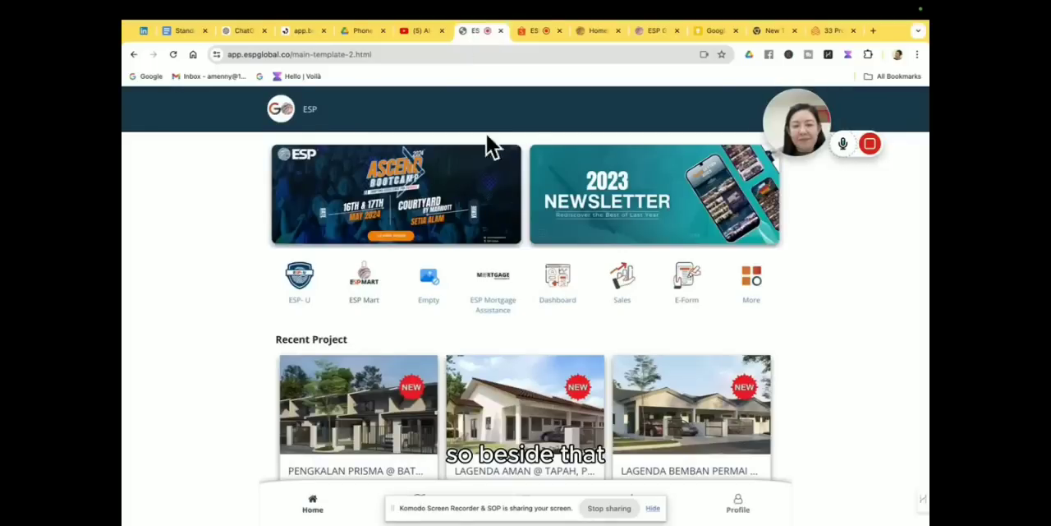
pyautogui.moveTo(492, 300)
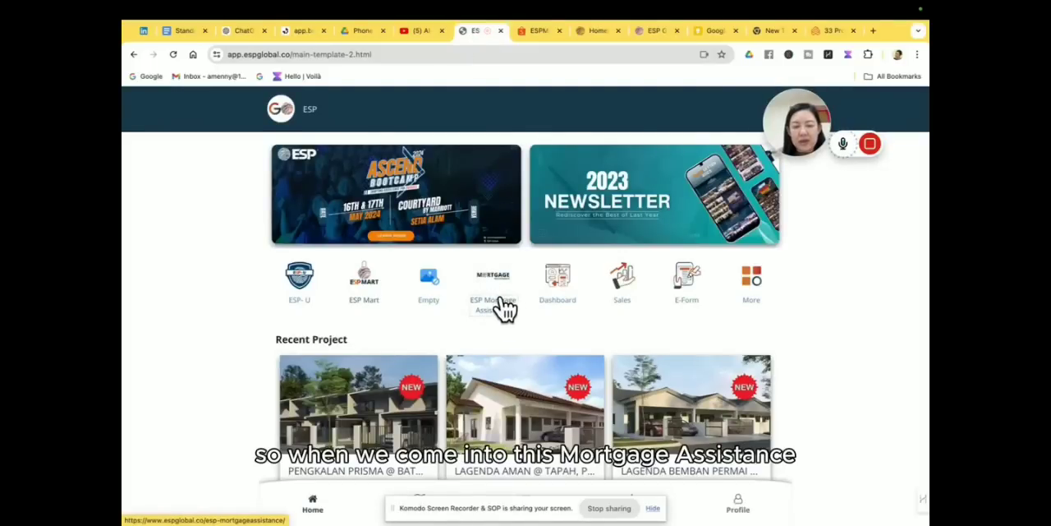
# Step: Open ESP Mortgage Assistance and go through its home loan eligibility check steps
pyautogui.click(492, 275)
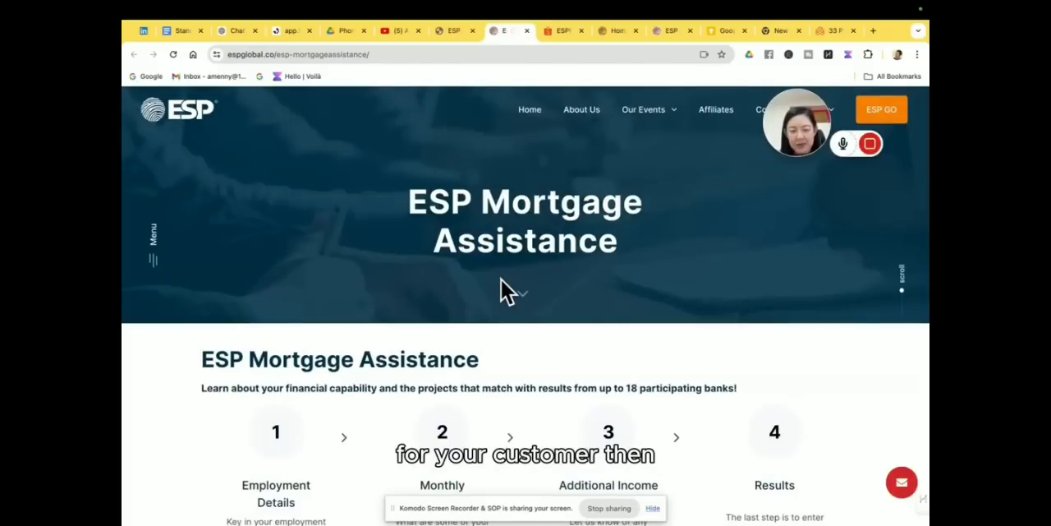
pyautogui.scroll(-3)
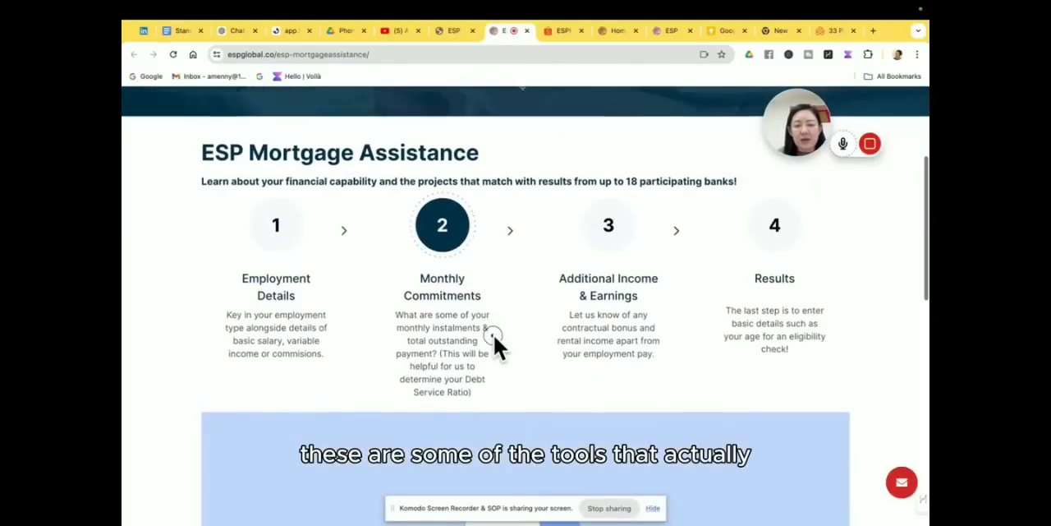
pyautogui.scroll(-3)
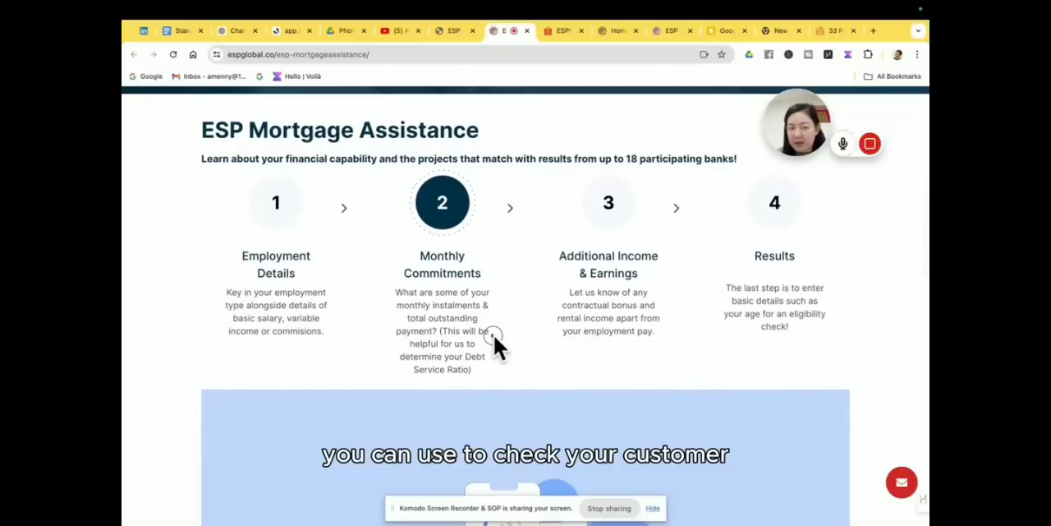
pyautogui.click(276, 203)
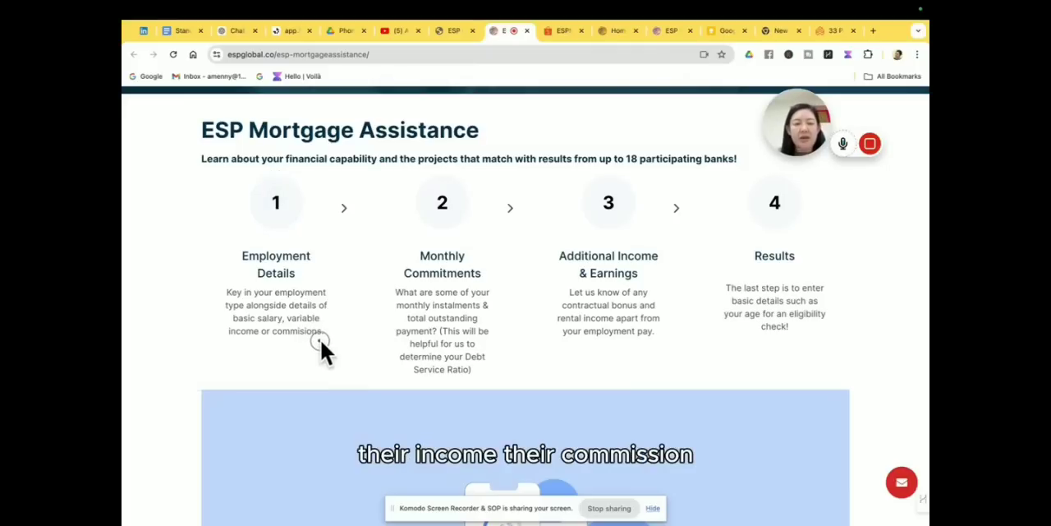
pyautogui.click(442, 202)
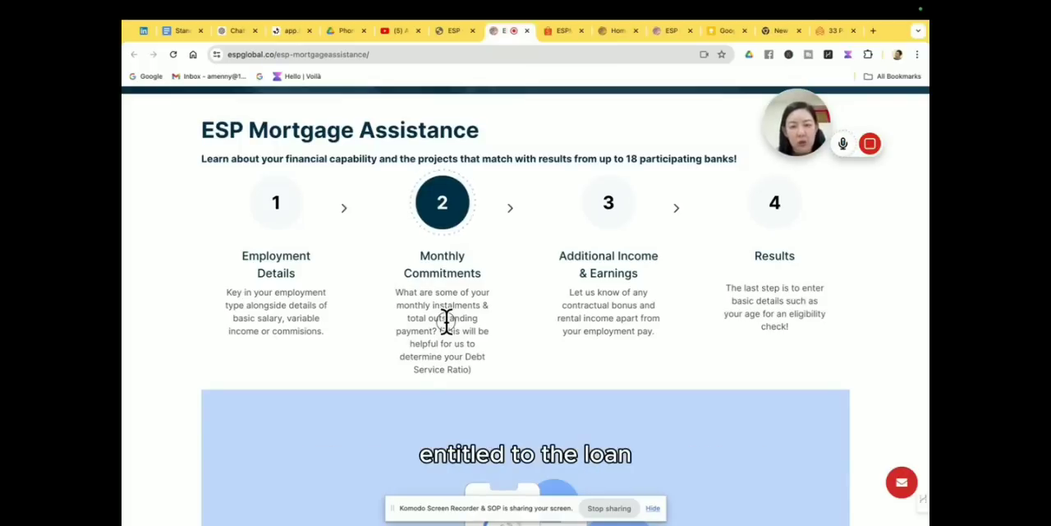
pyautogui.click(607, 202)
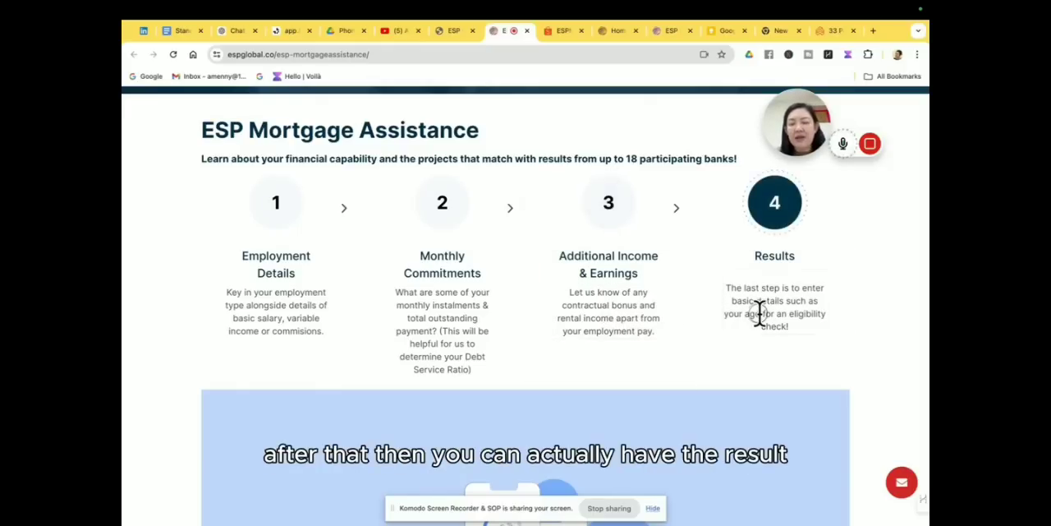
# Step: Scroll down through the Welcome section to Let's Get Started
pyautogui.scroll(-3)
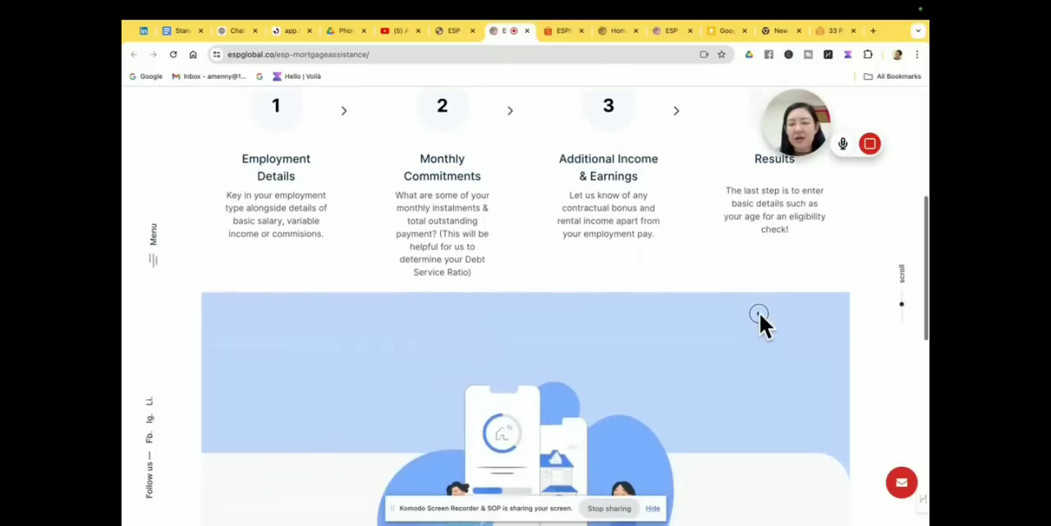
pyautogui.scroll(-3)
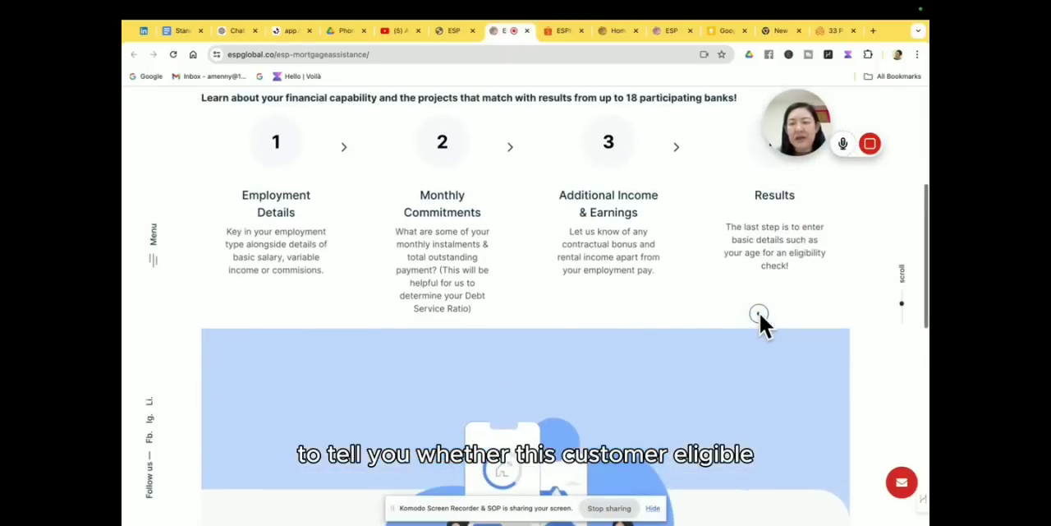
pyautogui.scroll(-3)
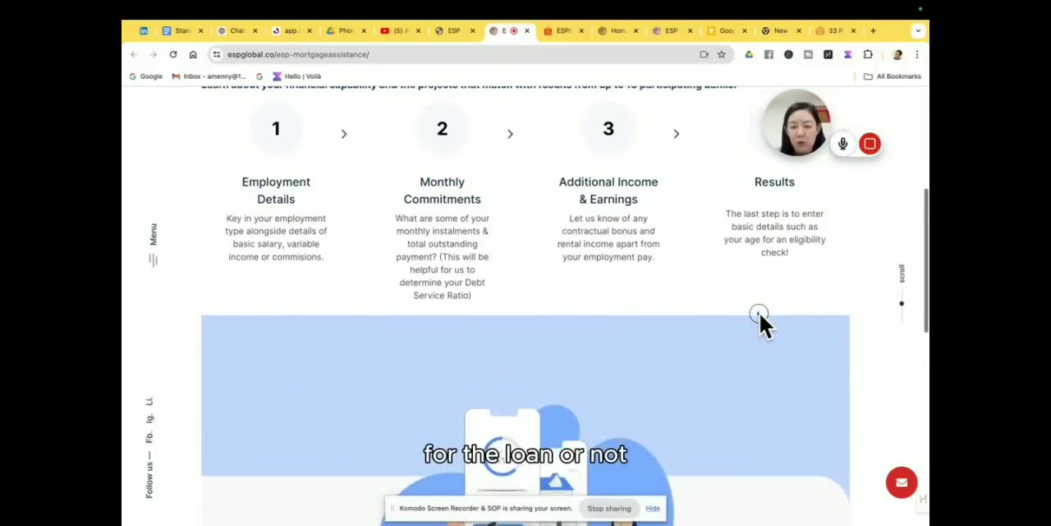
pyautogui.scroll(-3)
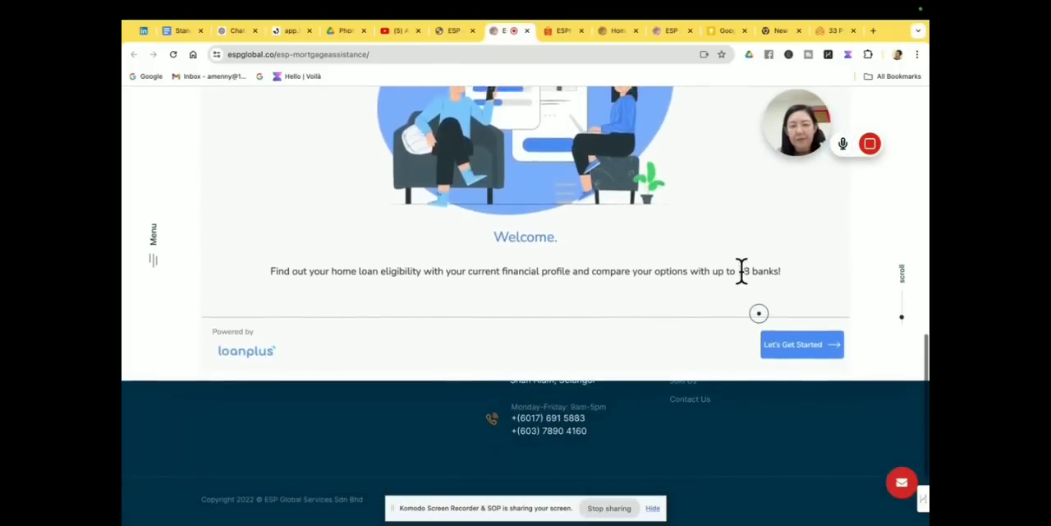
pyautogui.scroll(-3)
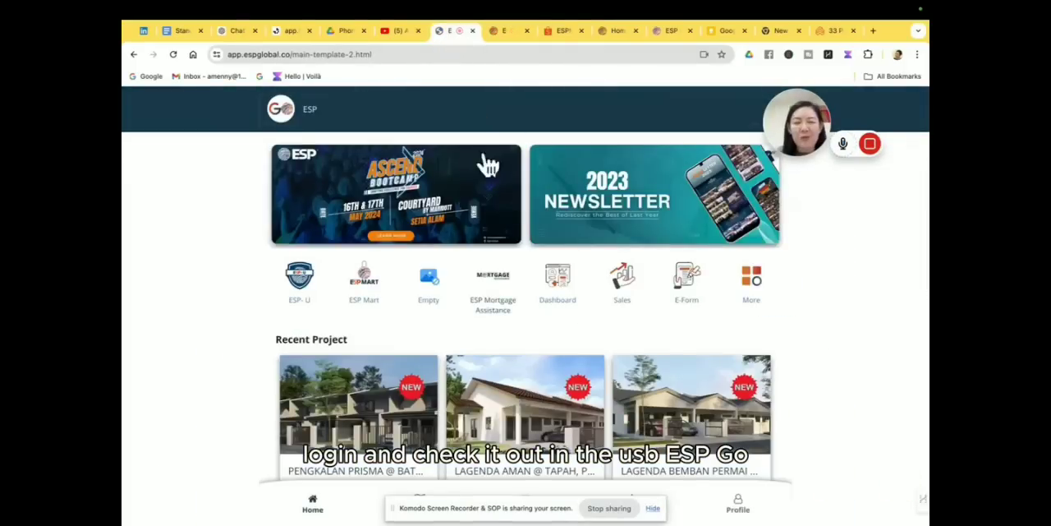
# Step: Dismiss the session expired alert and switch from the ESP-U tab to the ESP ERP dashboard
pyautogui.click(557, 278)
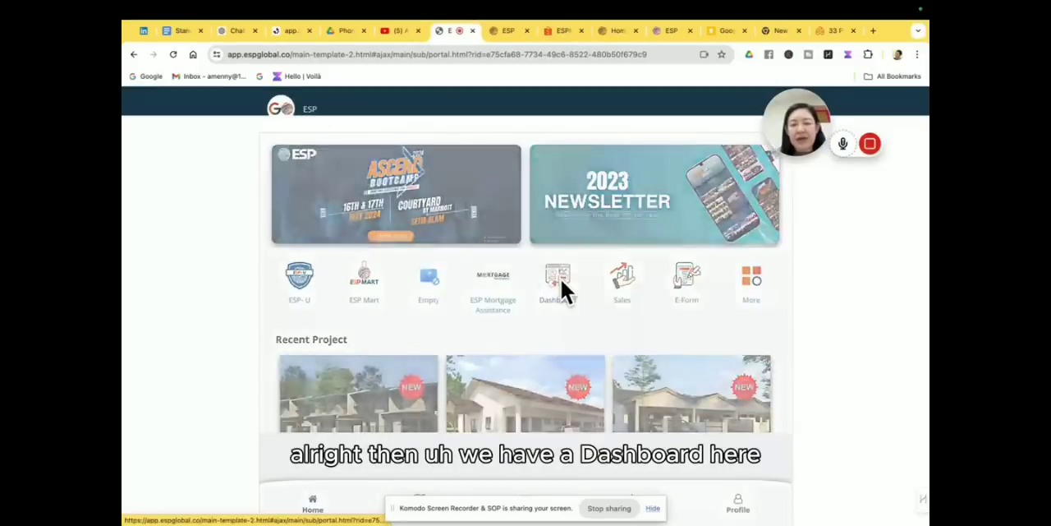
pyautogui.click(557, 275)
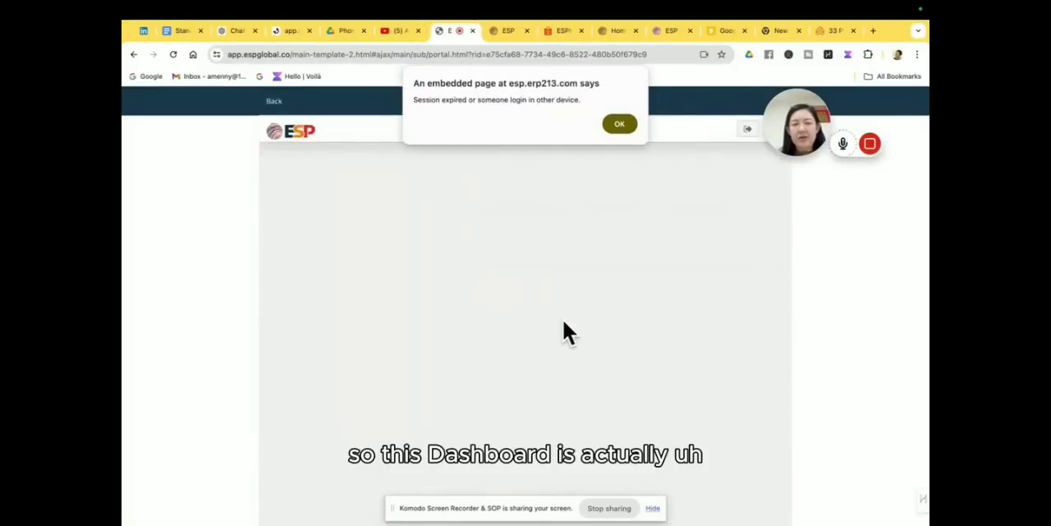
pyautogui.moveTo(583, 190)
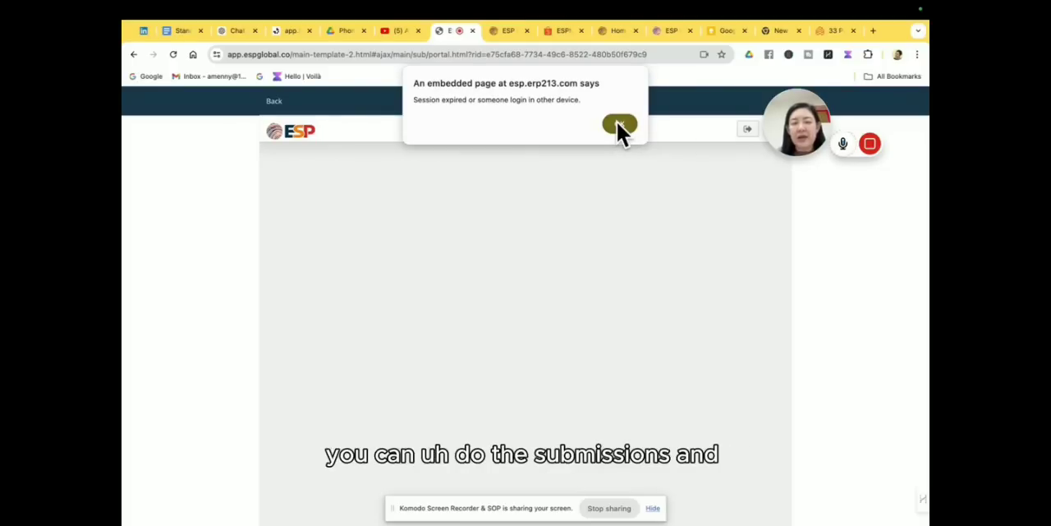
pyautogui.click(620, 124)
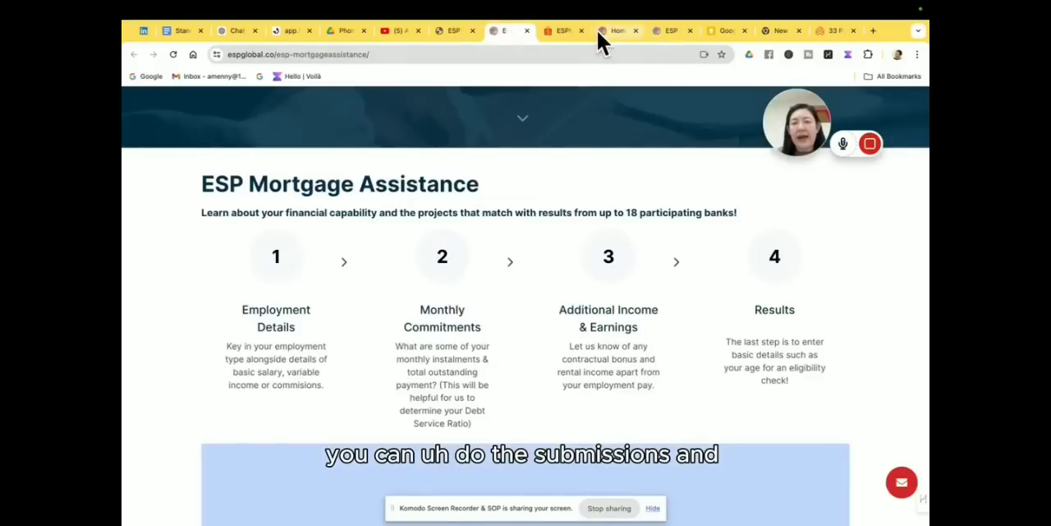
pyautogui.click(609, 30)
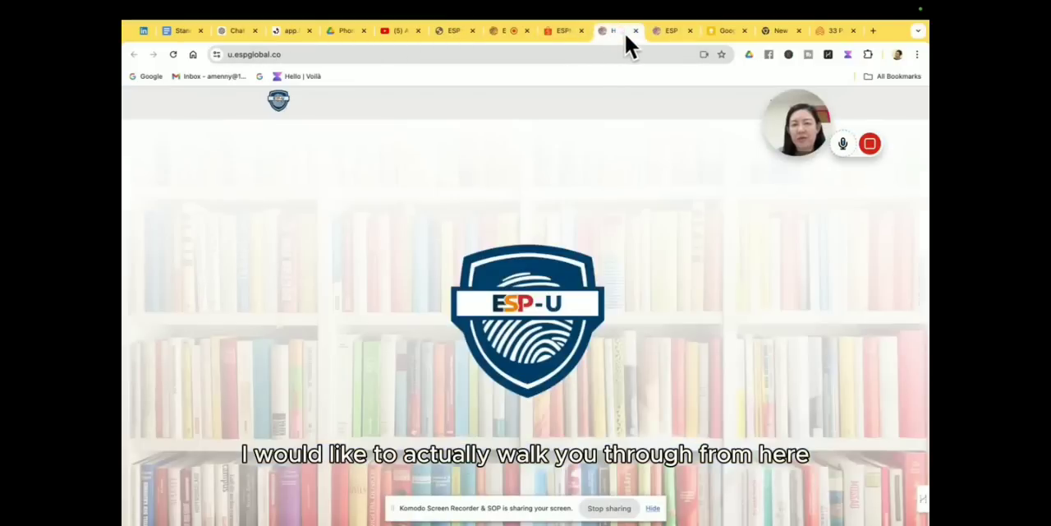
pyautogui.click(614, 30)
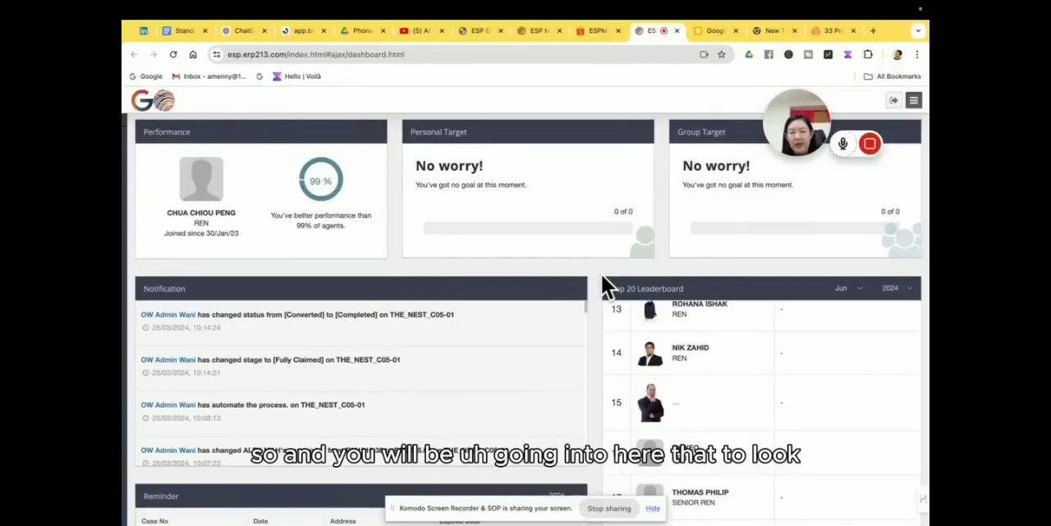
# Step: Expand the sidebar module menu and review reminders, total earnings, sales GDV and the top-20 leaderboard
pyautogui.scroll(-3)
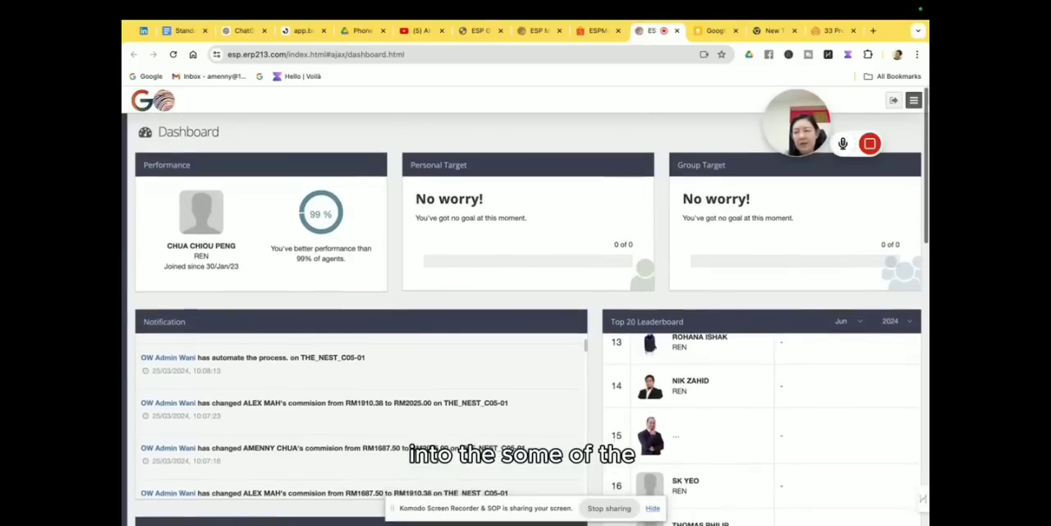
pyautogui.click(913, 99)
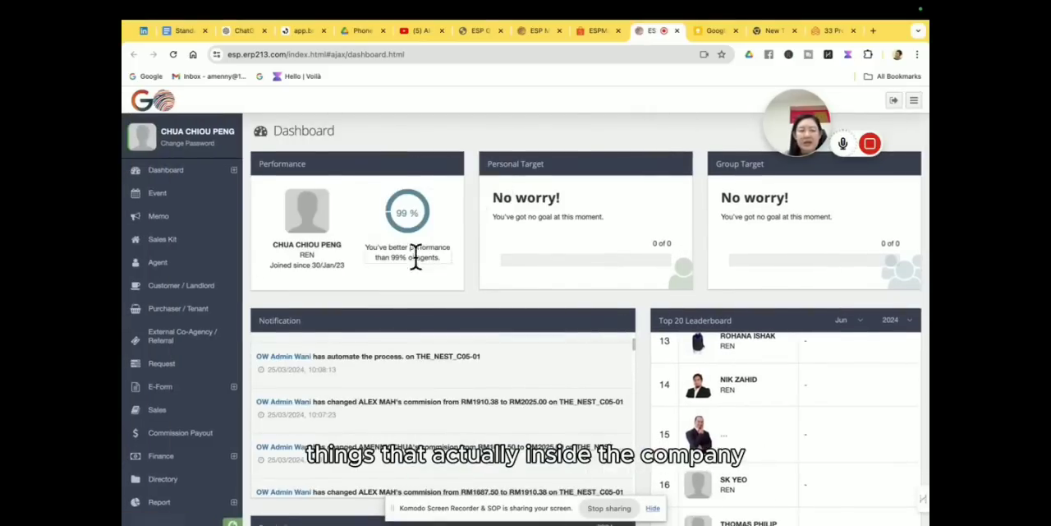
pyautogui.moveTo(404, 306)
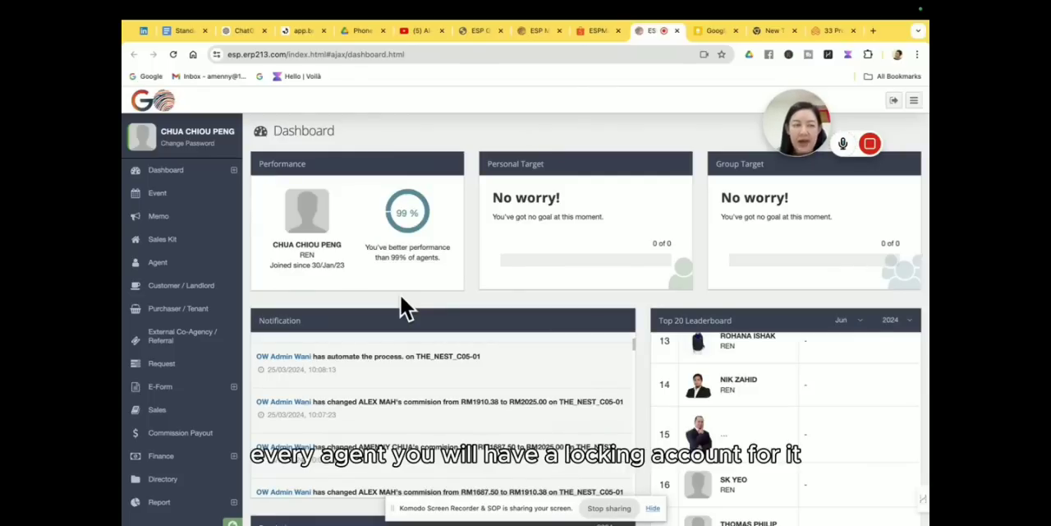
pyautogui.moveTo(197, 192)
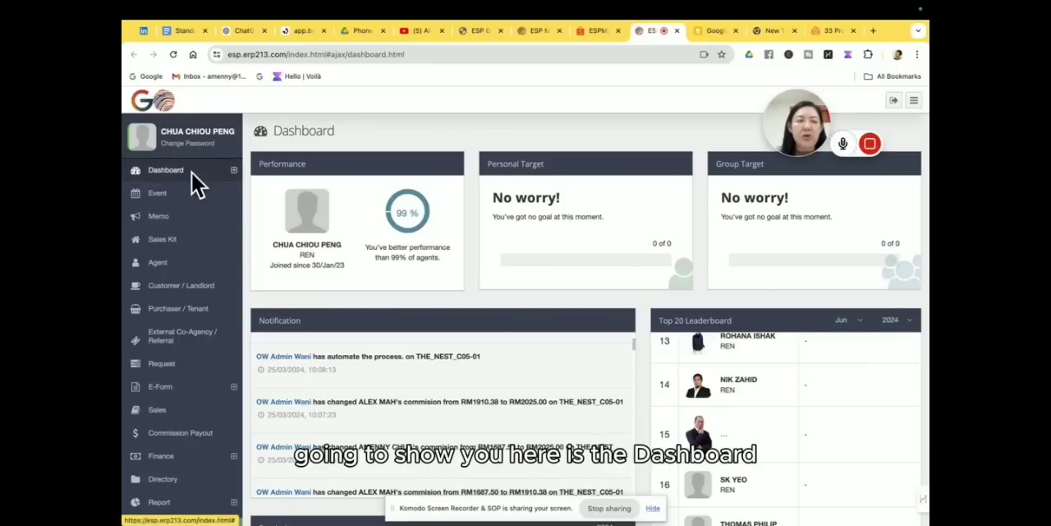
pyautogui.scroll(-3)
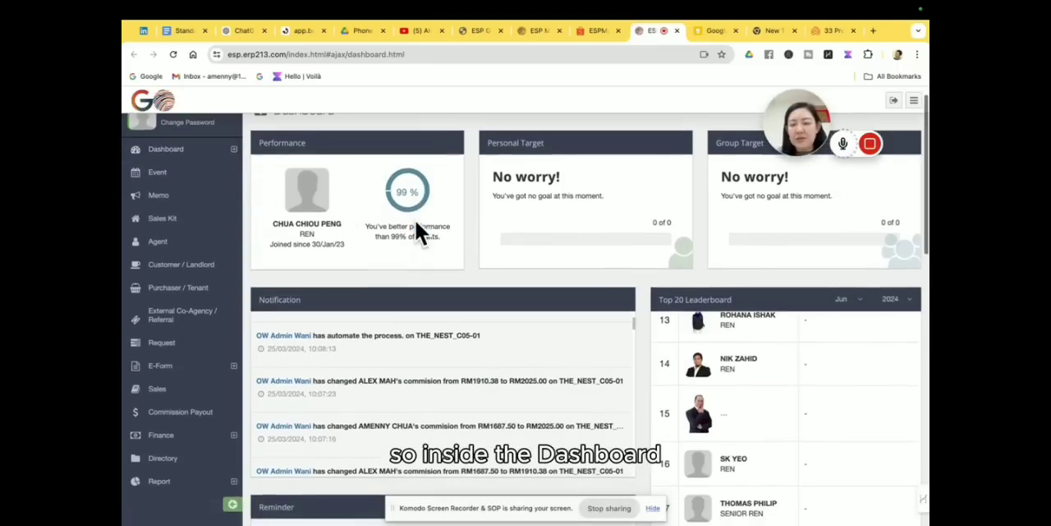
pyautogui.scroll(-3)
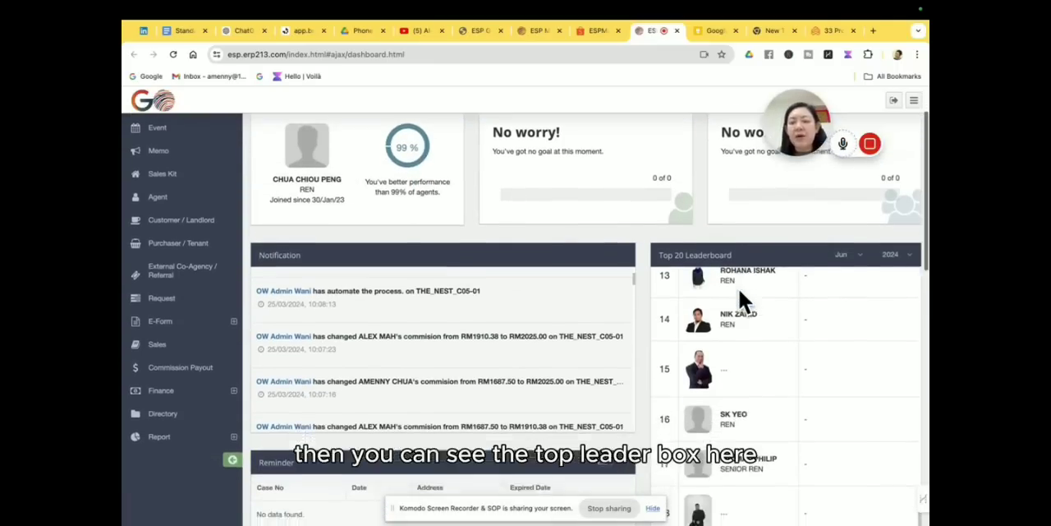
pyautogui.scroll(-3)
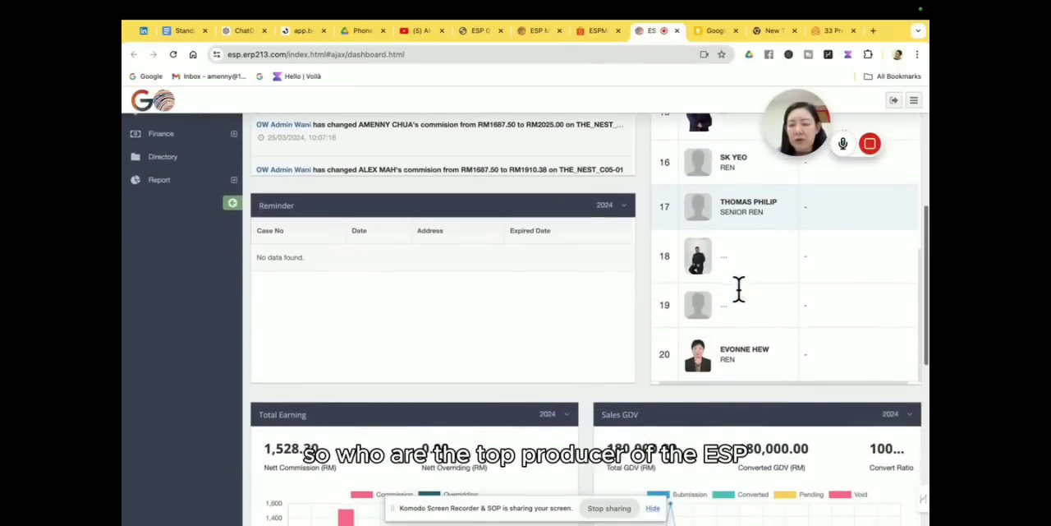
pyautogui.scroll(-3)
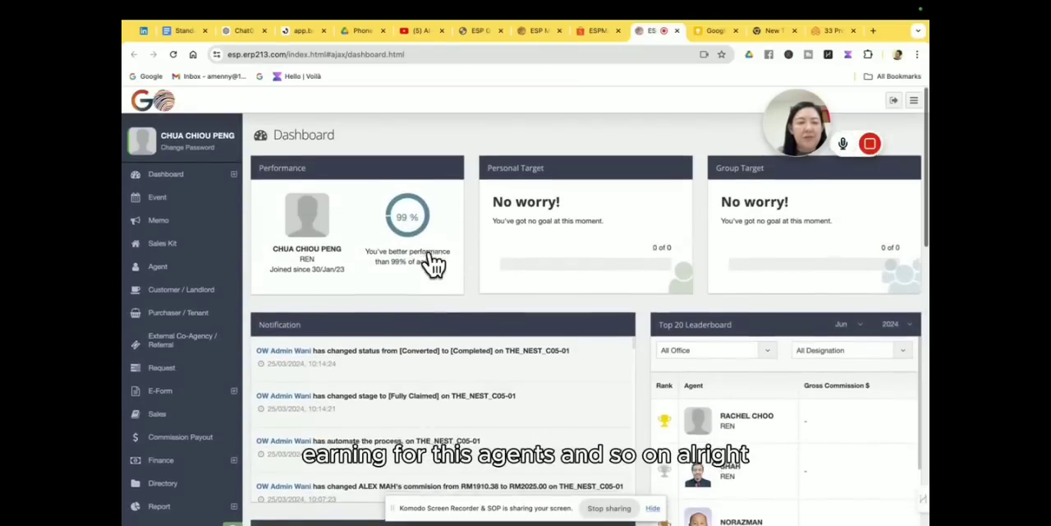
# Step: View the June 2024 Event calendar and agenda, then open the Memo list of three memos
pyautogui.click(156, 197)
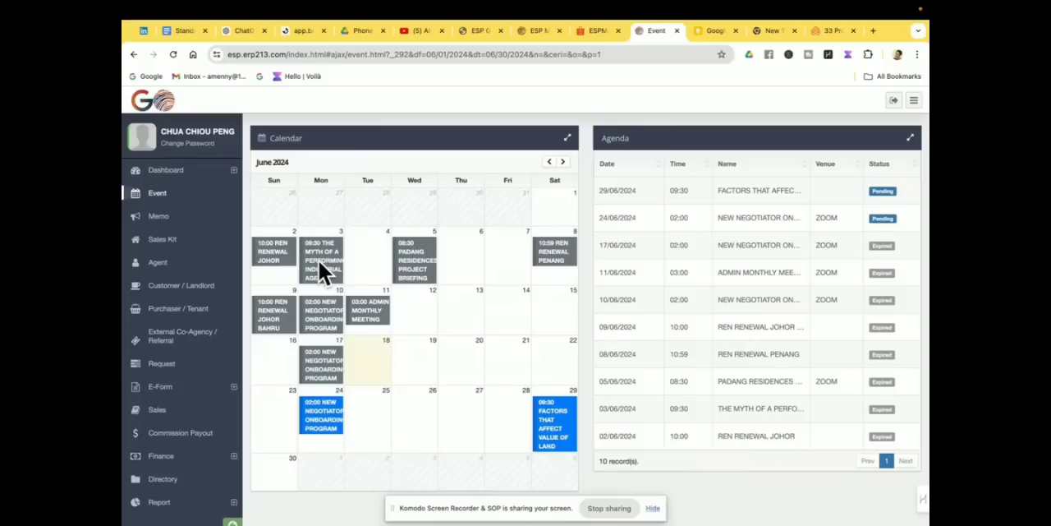
pyautogui.moveTo(323, 282)
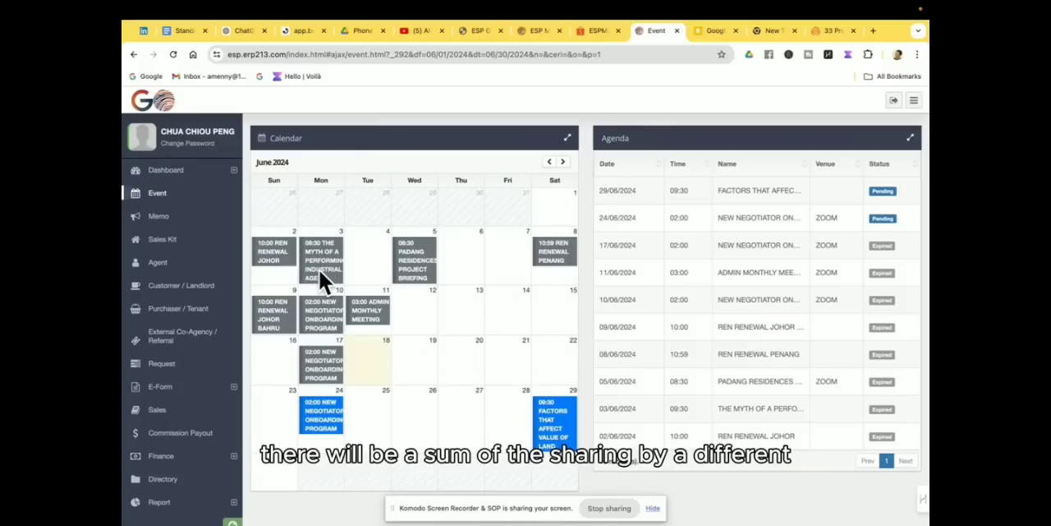
pyautogui.moveTo(322, 329)
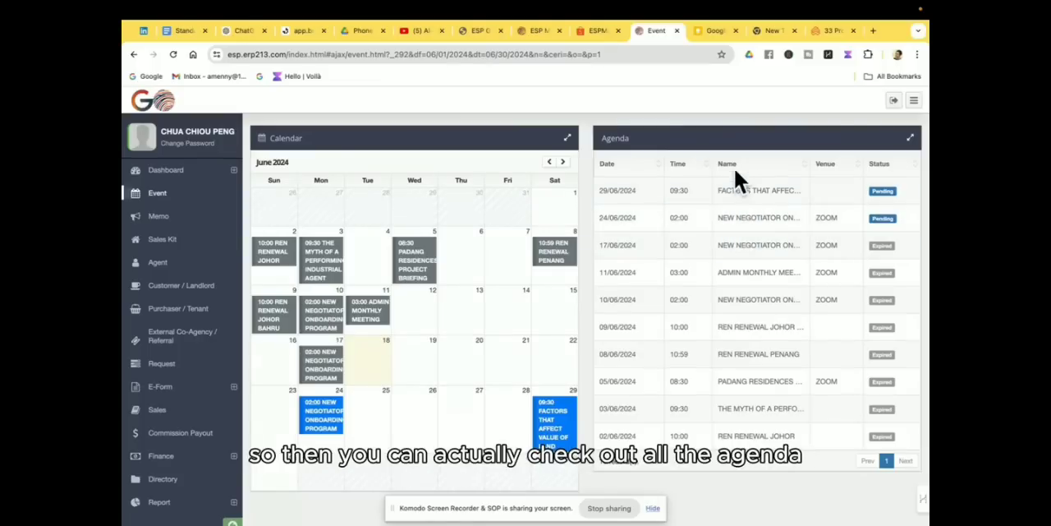
pyautogui.moveTo(750, 408)
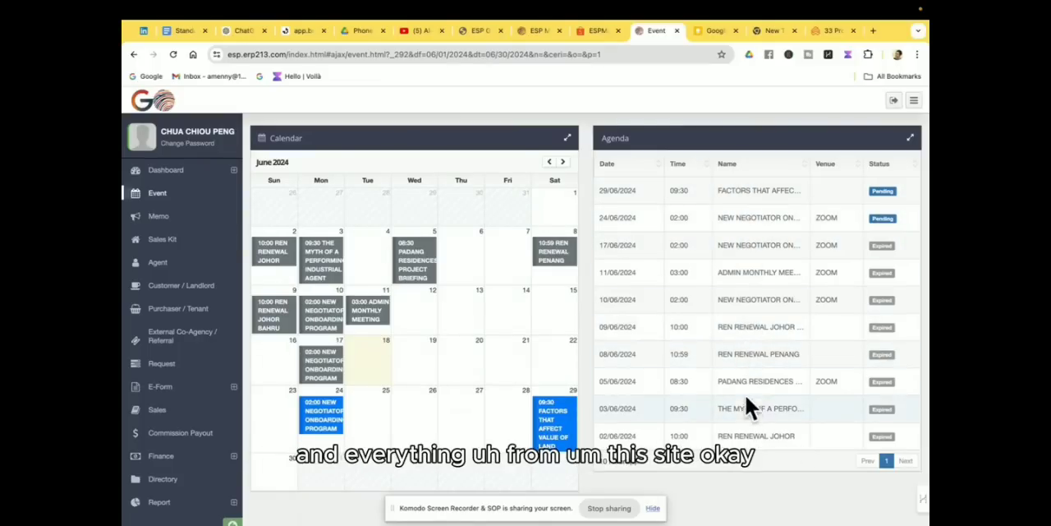
pyautogui.scroll(-3)
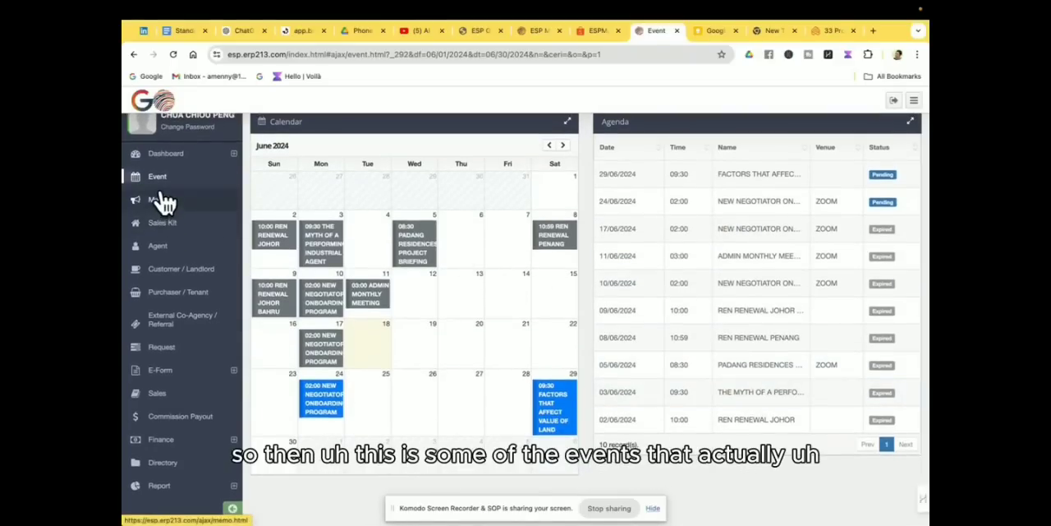
pyautogui.moveTo(164, 203)
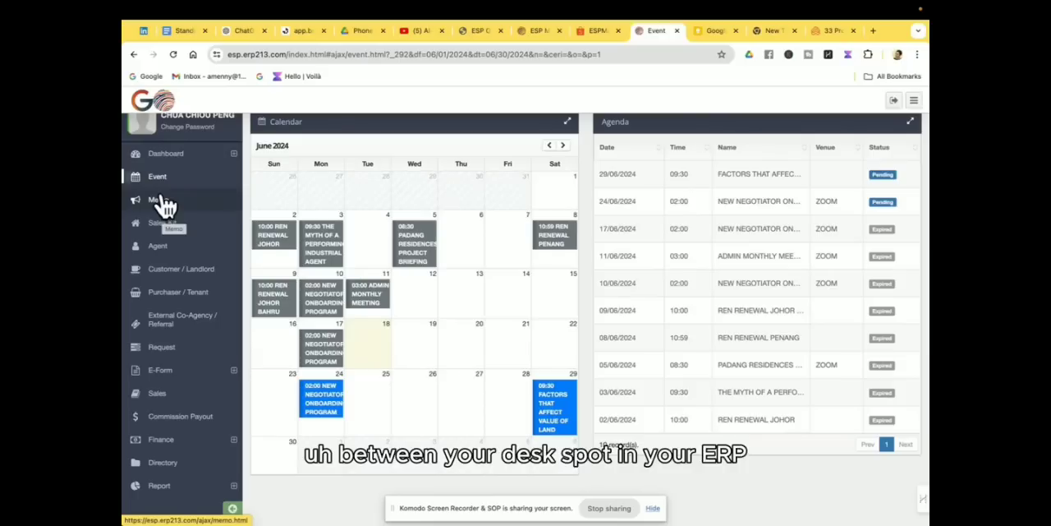
pyautogui.click(157, 198)
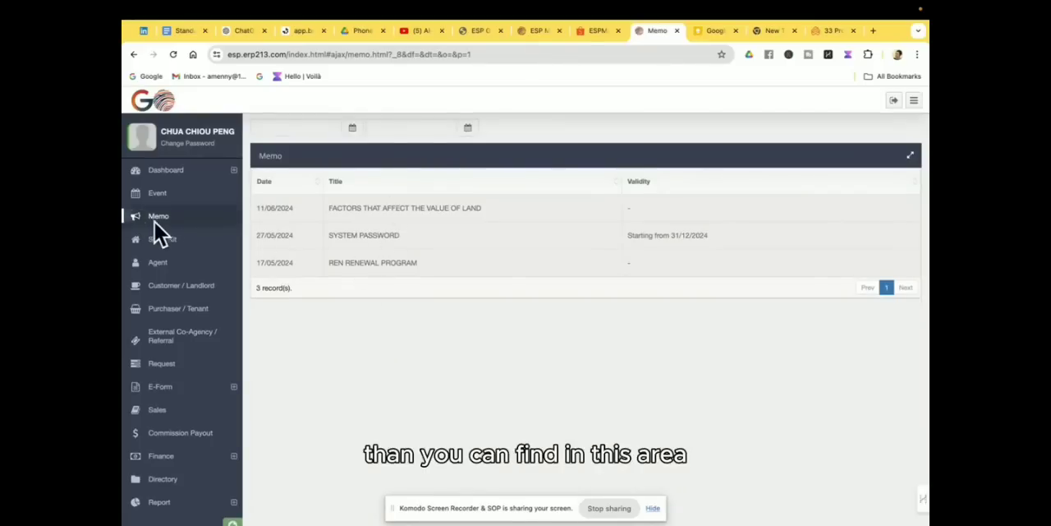
# Step: Open Sales Kit and scroll through projects like Sena Parc Homes and Akasia Business Park
pyautogui.click(160, 239)
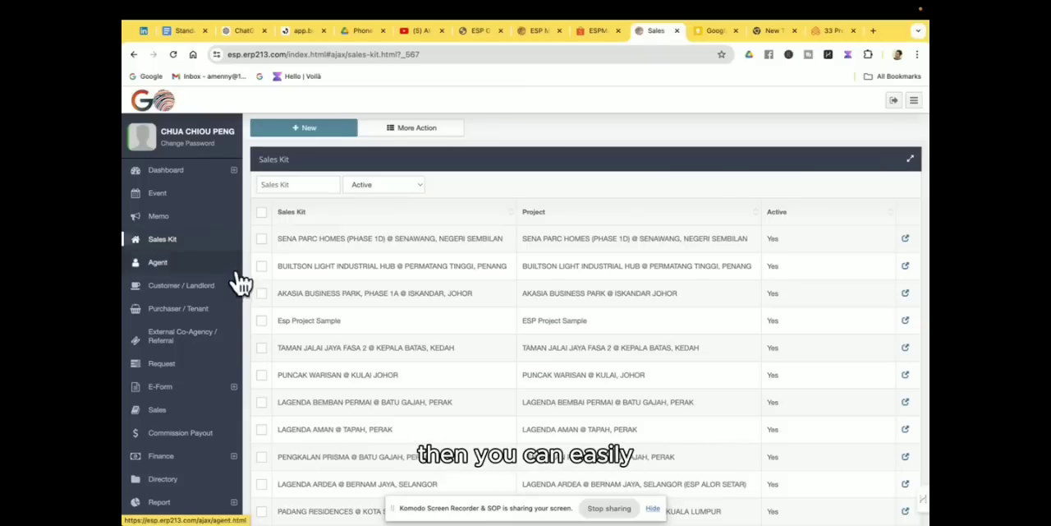
pyautogui.scroll(-3)
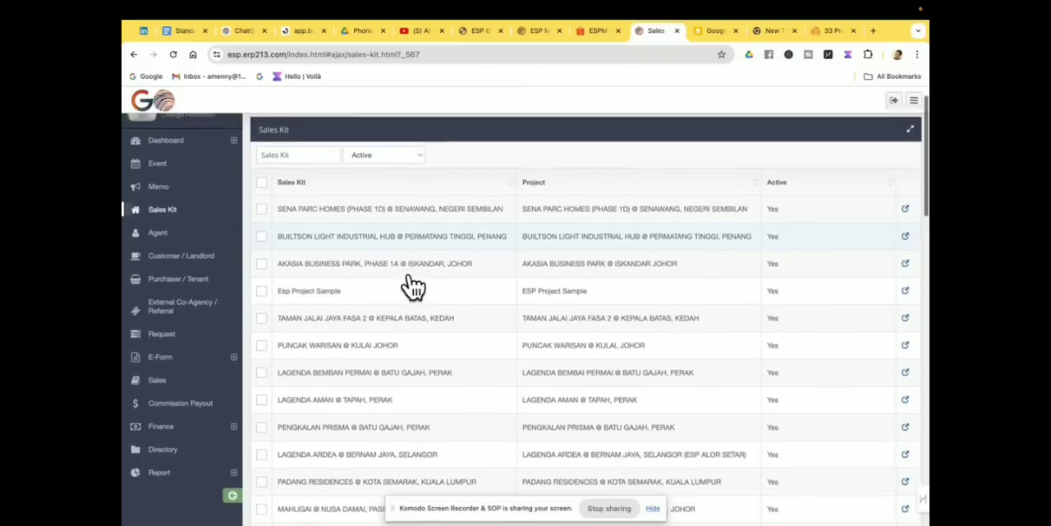
pyautogui.scroll(-3)
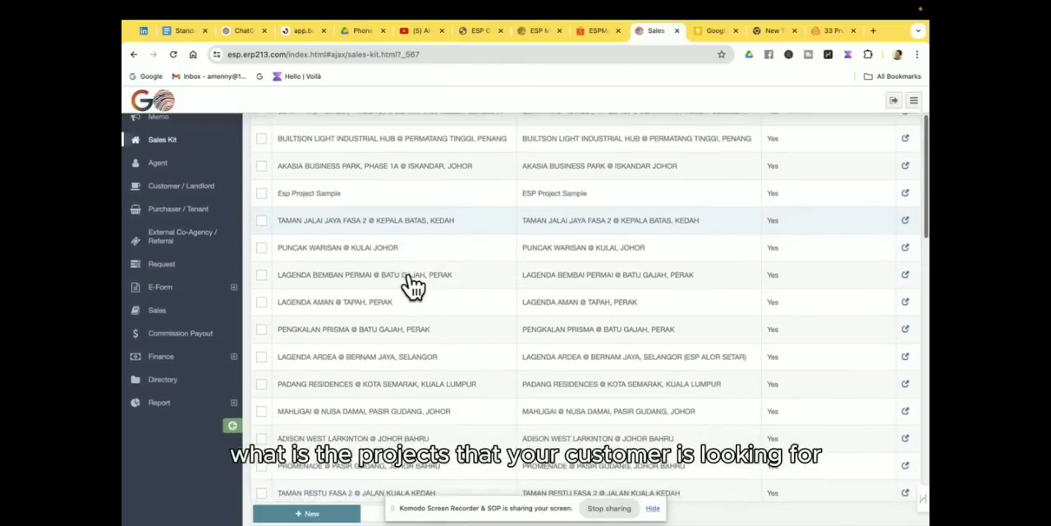
pyautogui.scroll(-3)
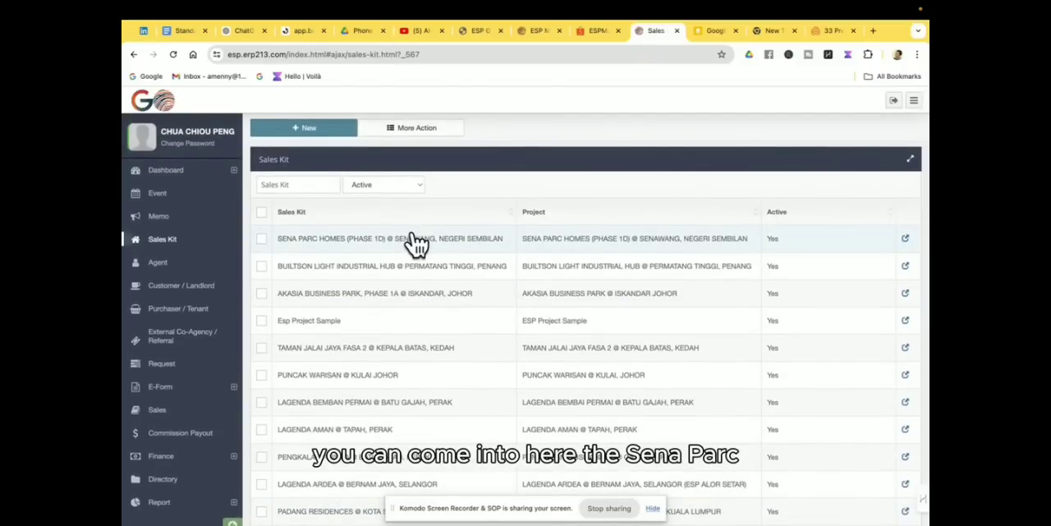
# Step: Open the SENA PARC HOMES kit and review its site plans, unit plan, gallery and documents
pyautogui.click(390, 239)
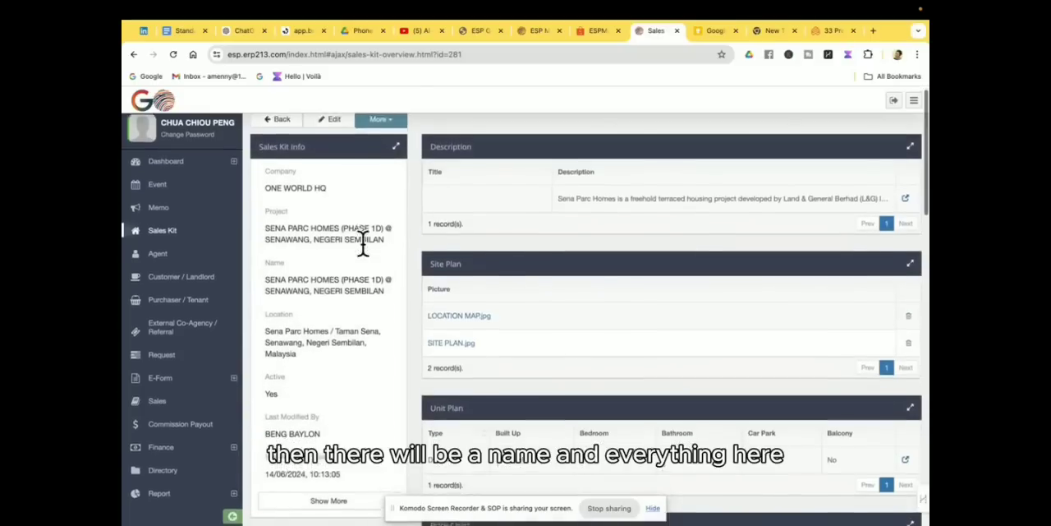
pyautogui.scroll(-3)
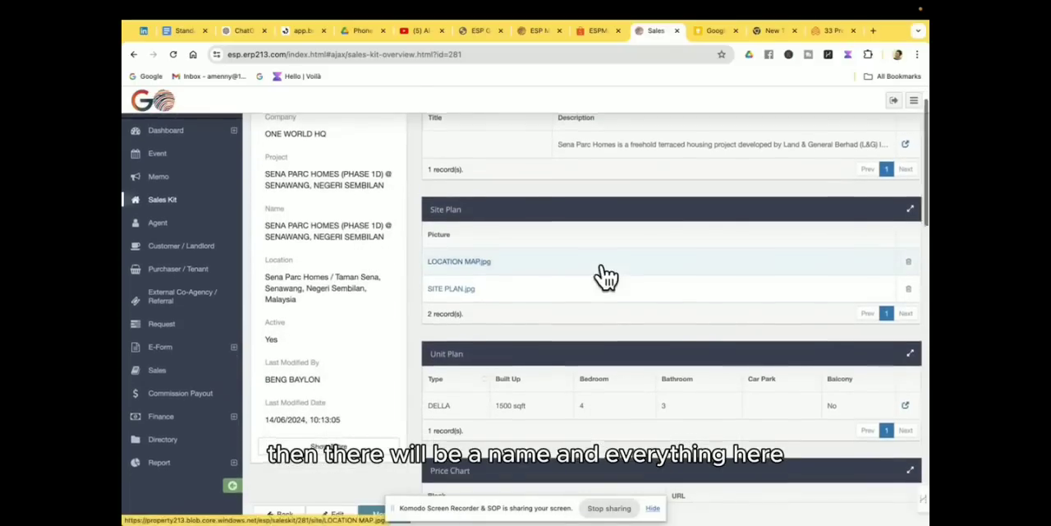
pyautogui.scroll(-3)
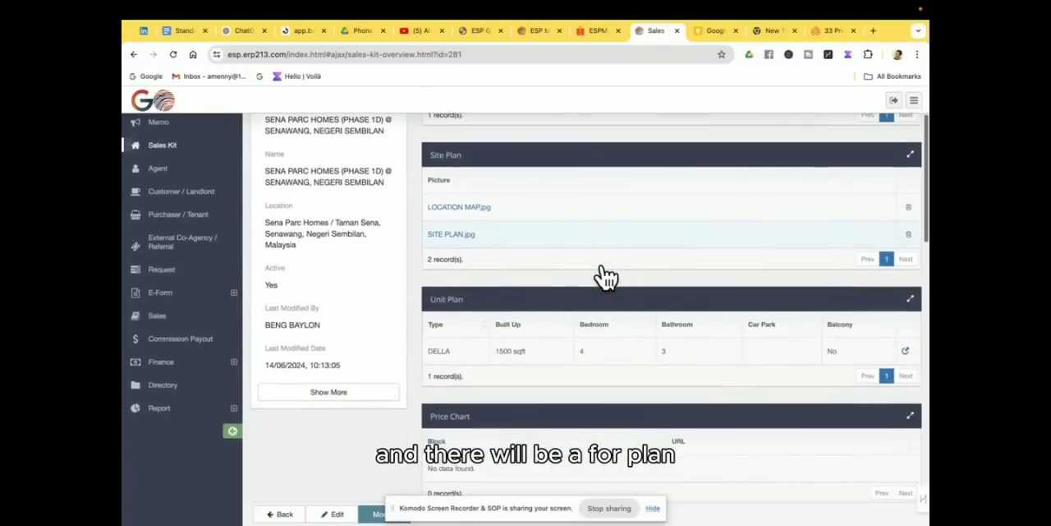
pyautogui.scroll(-3)
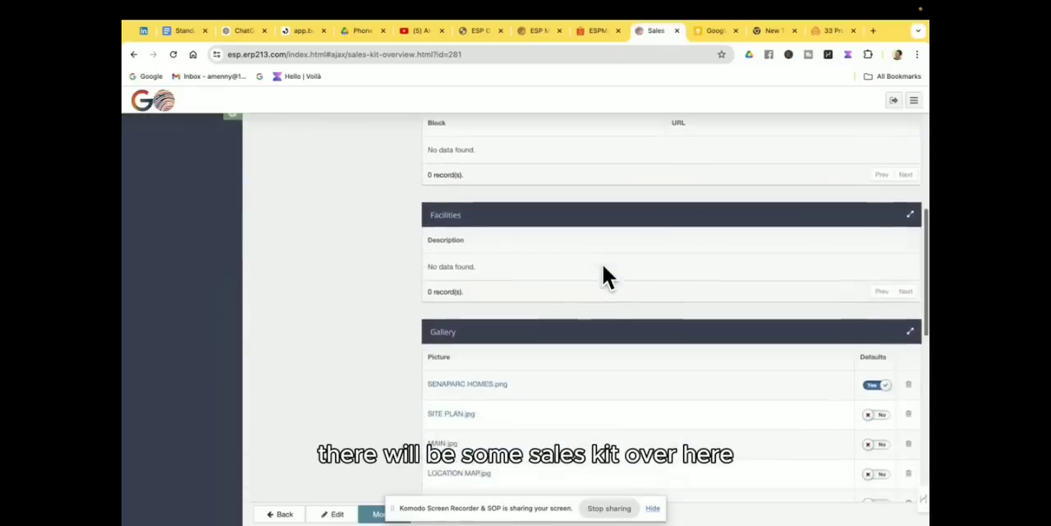
pyautogui.scroll(-3)
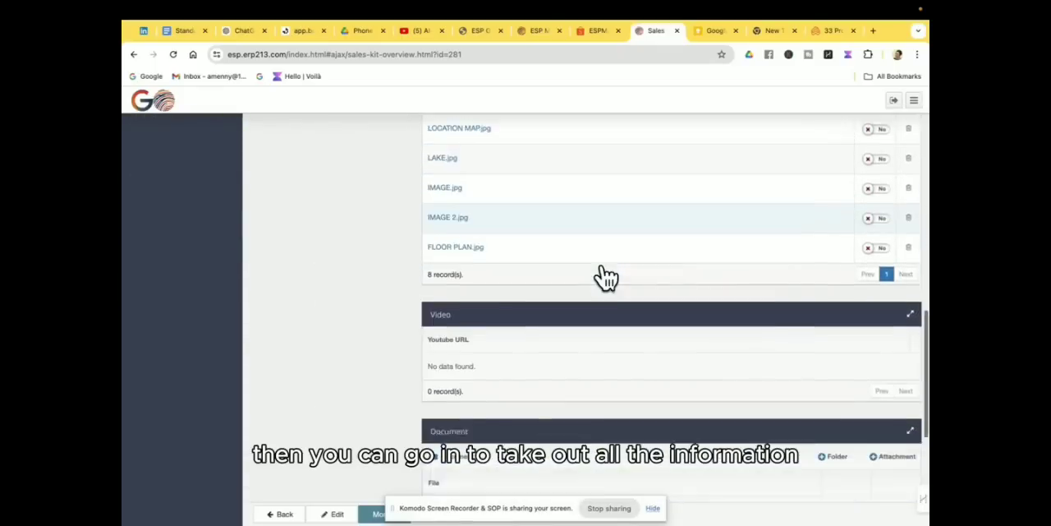
pyautogui.scroll(-3)
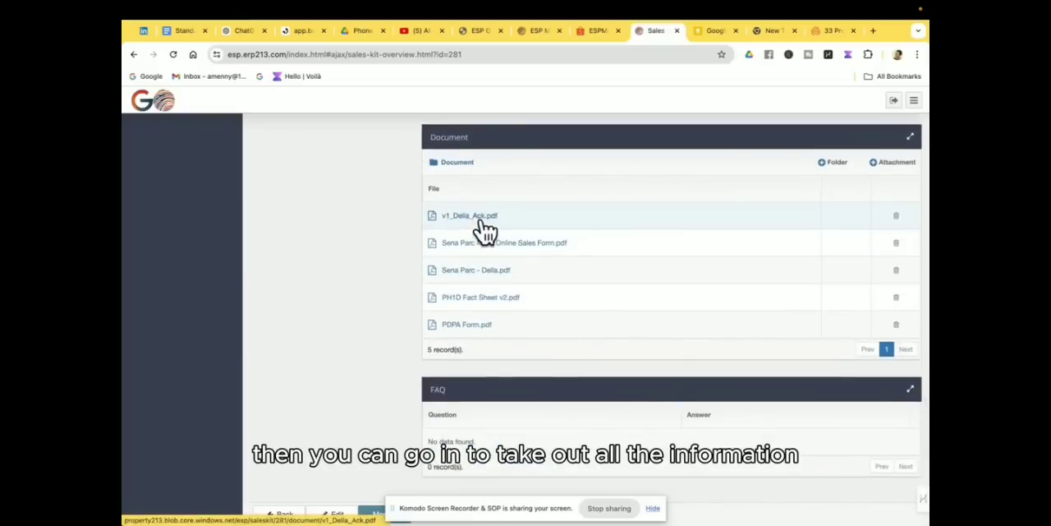
pyautogui.moveTo(489, 329)
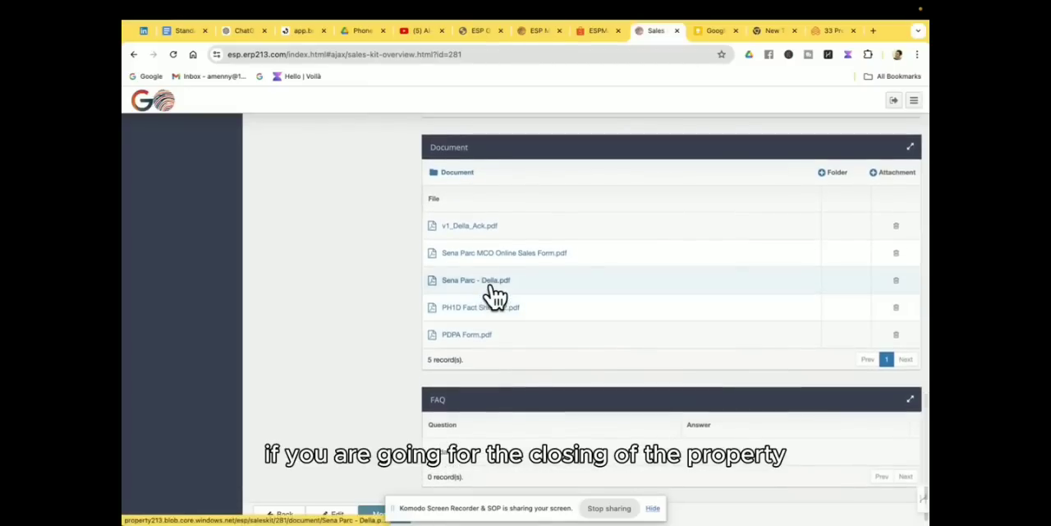
pyautogui.scroll(3)
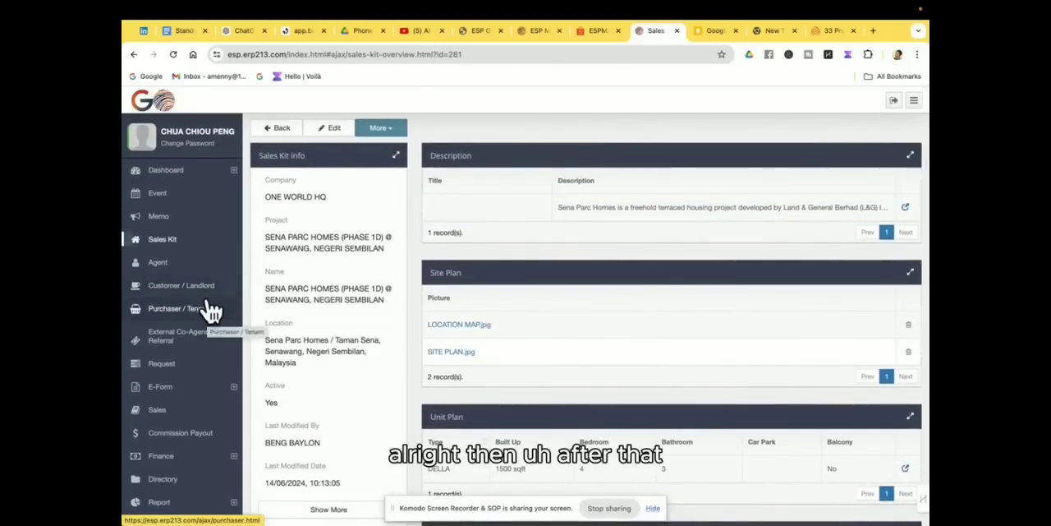
pyautogui.moveTo(165, 267)
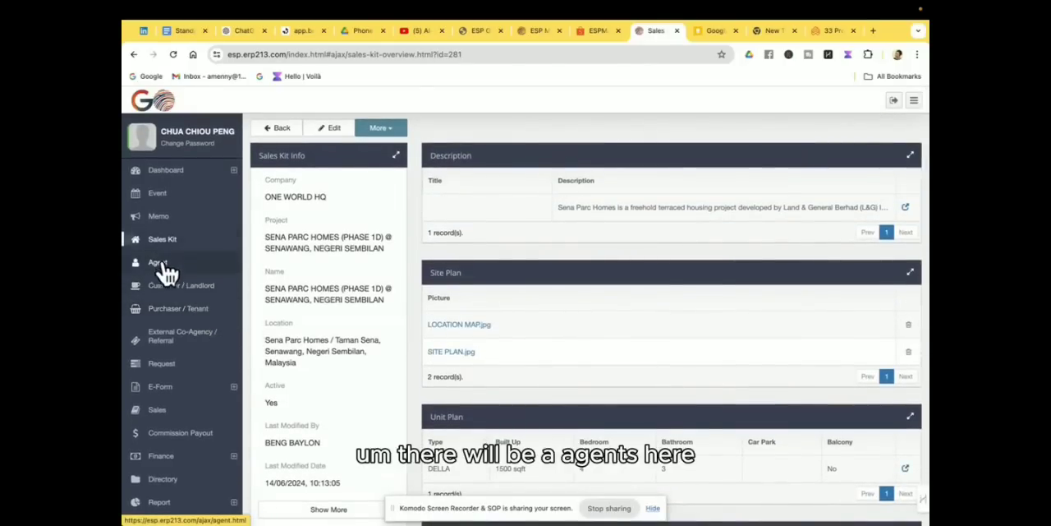
# Step: Browse the Agent list, then open a landlord's invoice and receipt overview under Customer / Landlord
pyautogui.click(156, 262)
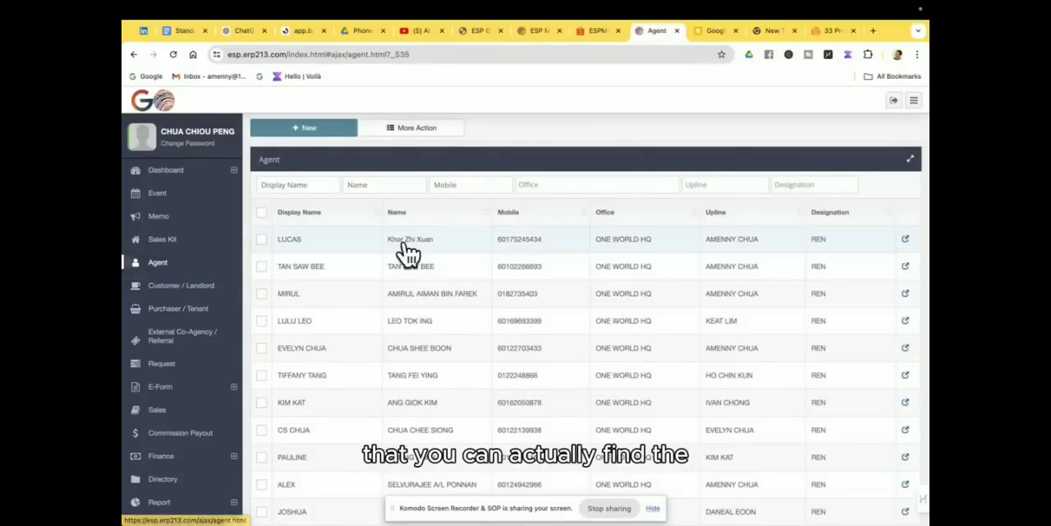
pyautogui.scroll(-3)
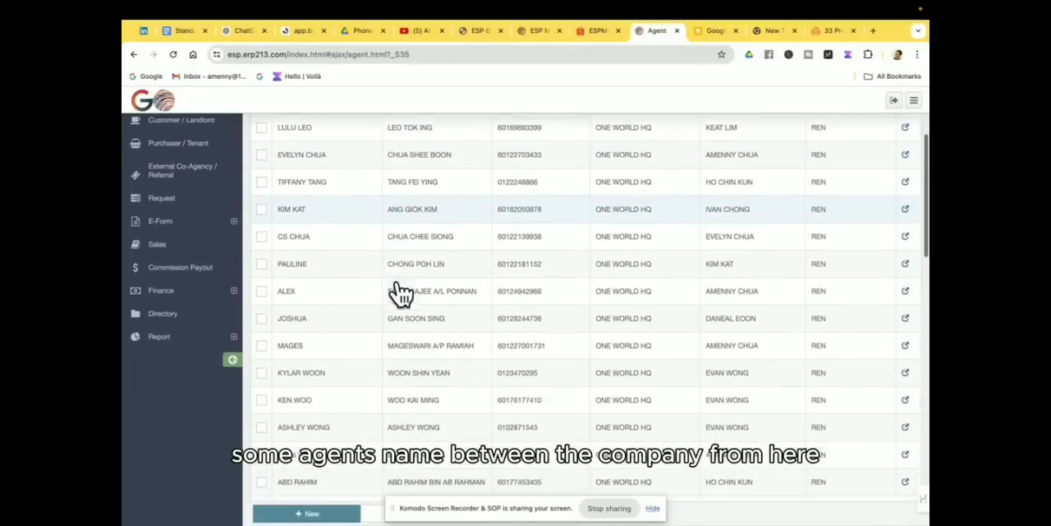
pyautogui.scroll(-3)
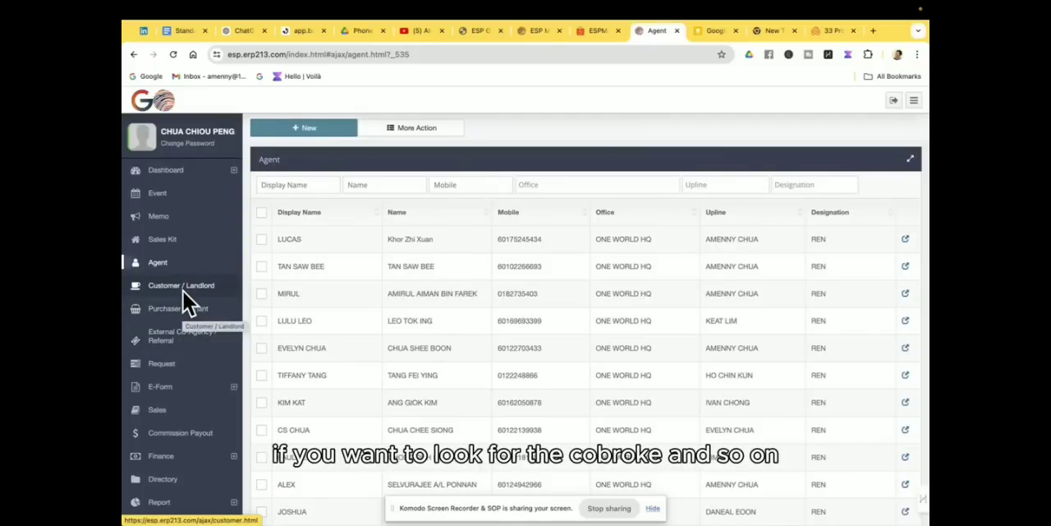
pyautogui.click(181, 285)
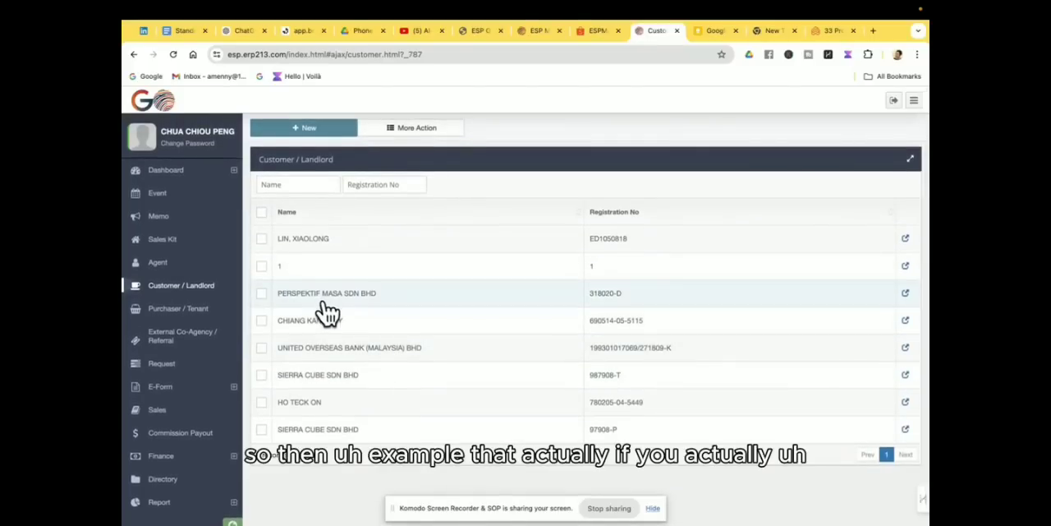
pyautogui.click(304, 320)
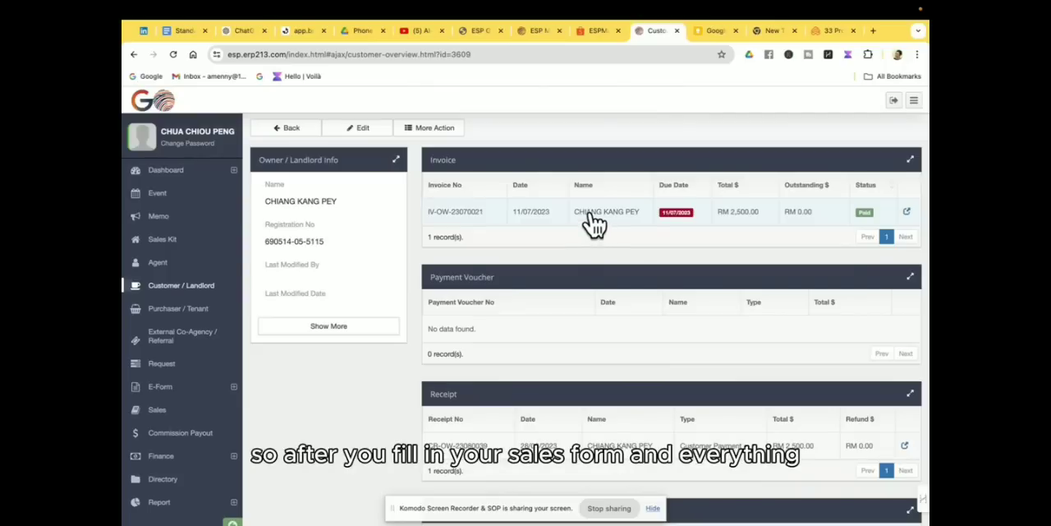
pyautogui.moveTo(263, 320)
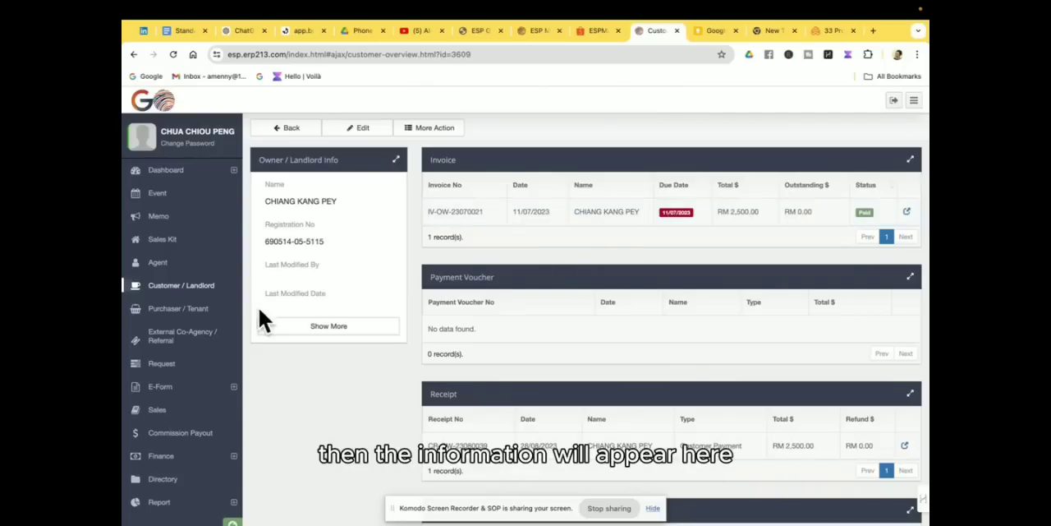
# Step: Show the Purchaser / Tenant and External Co-Agency / Referral lists, then open Request
pyautogui.click(178, 308)
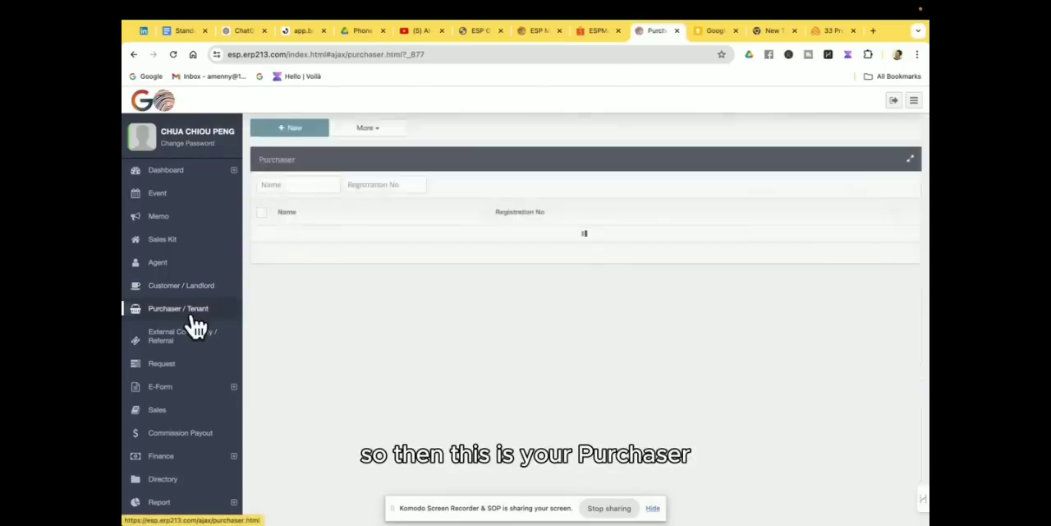
pyautogui.click(181, 335)
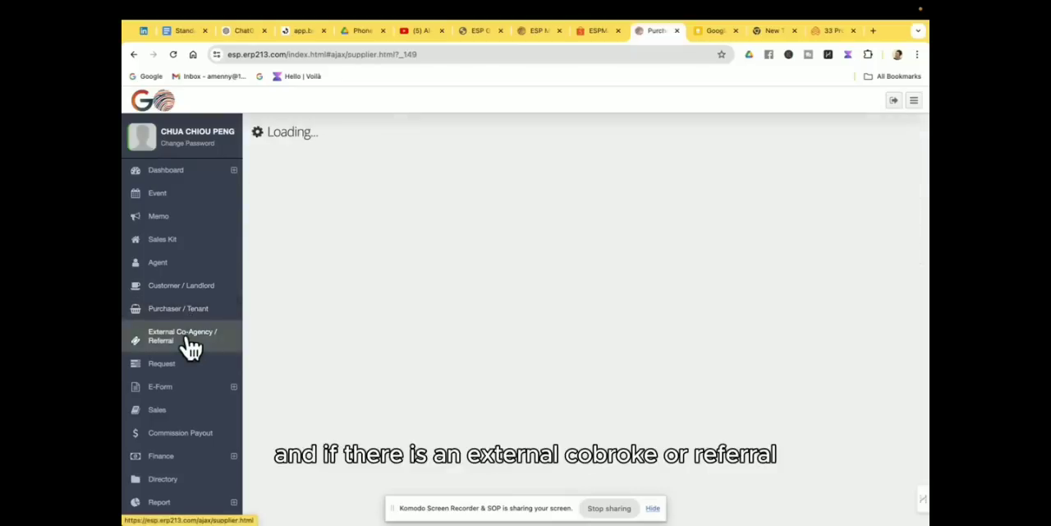
pyautogui.click(182, 334)
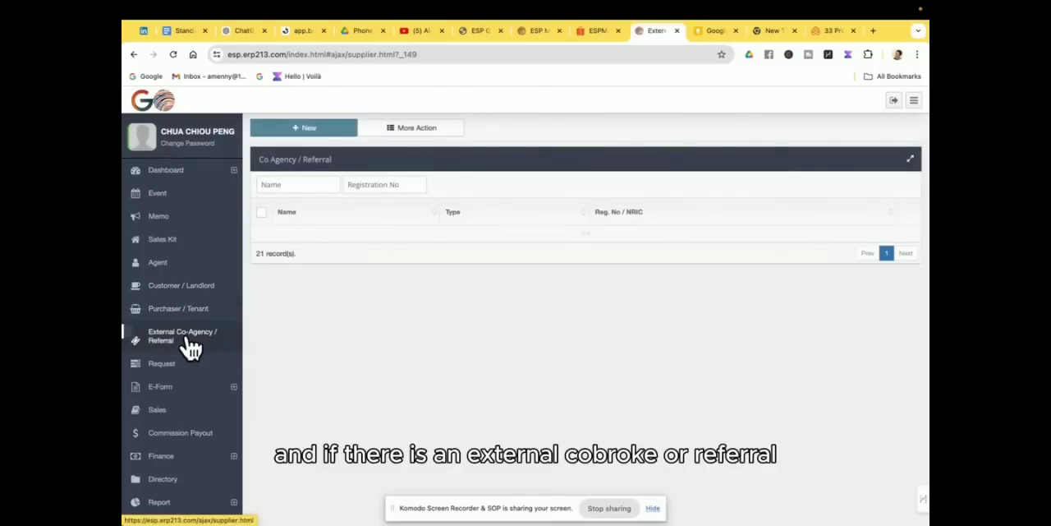
pyautogui.click(161, 363)
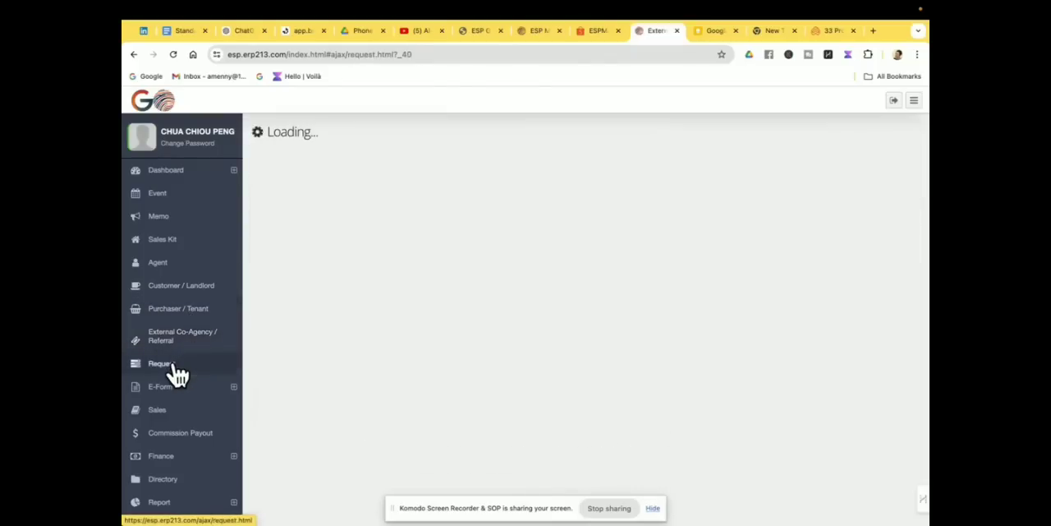
# Step: Scroll the request list and expand E-Form to show the booking, co-agency and AMLA forms
pyautogui.click(161, 363)
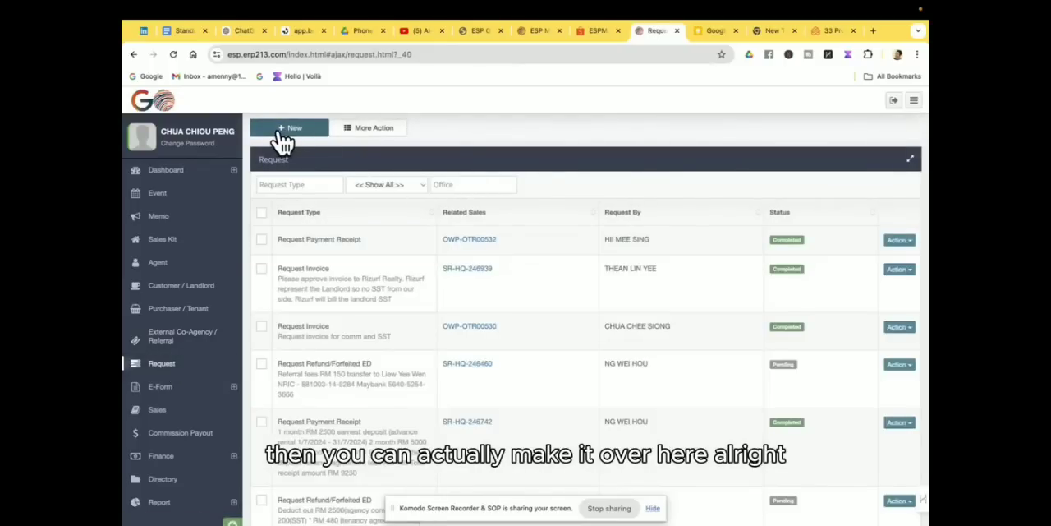
pyautogui.moveTo(318, 288)
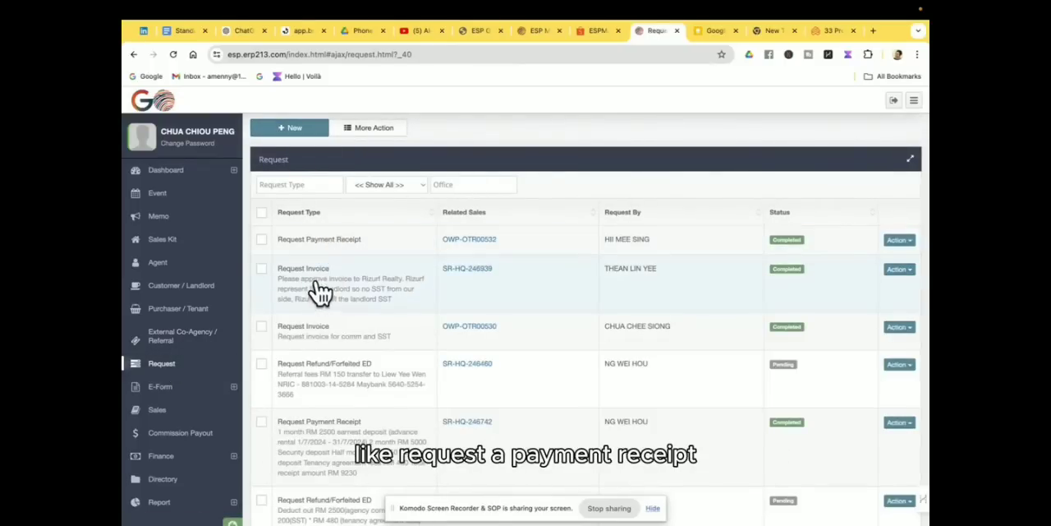
pyautogui.scroll(-3)
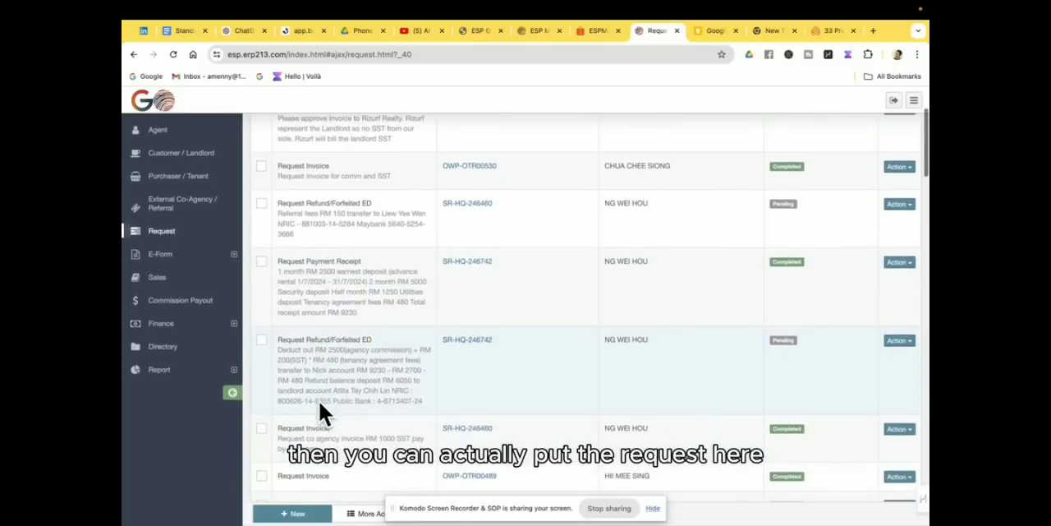
pyautogui.click(160, 253)
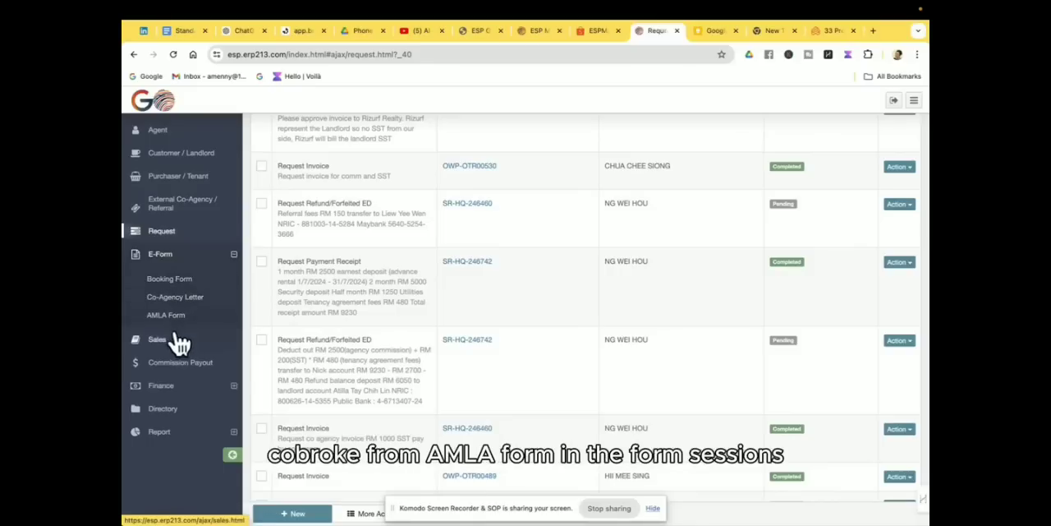
pyautogui.moveTo(160, 269)
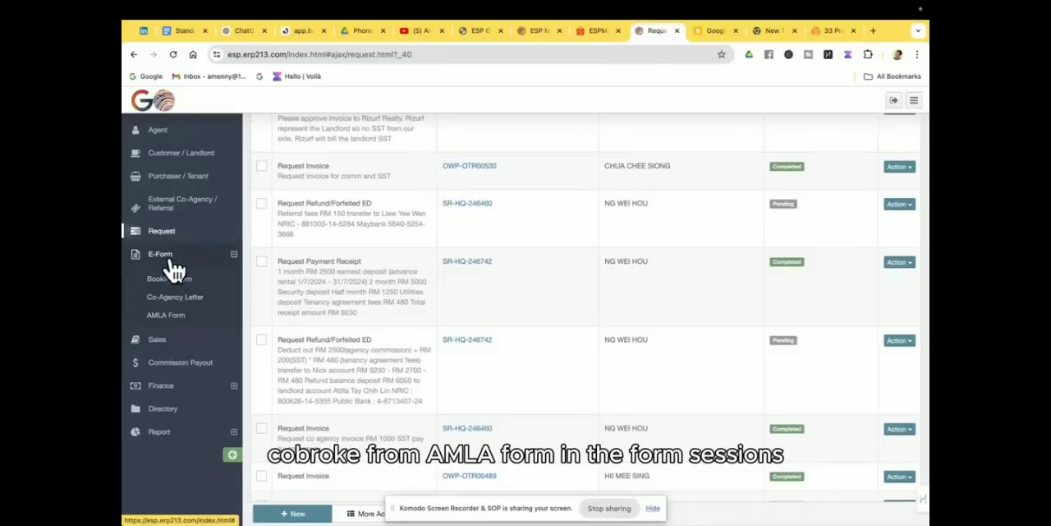
# Step: Open the Sales records, then start a blank new sales entry and scroll through it
pyautogui.click(157, 472)
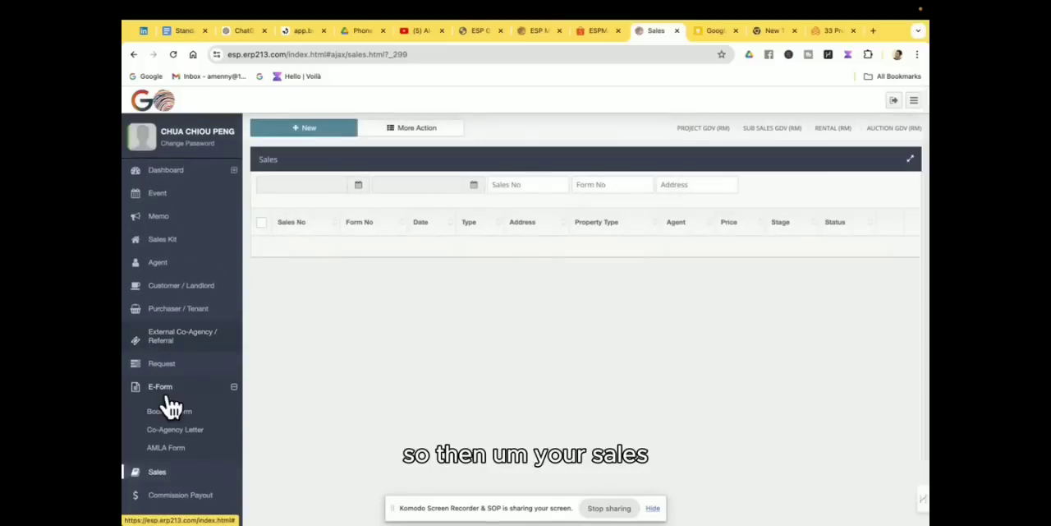
pyautogui.click(157, 471)
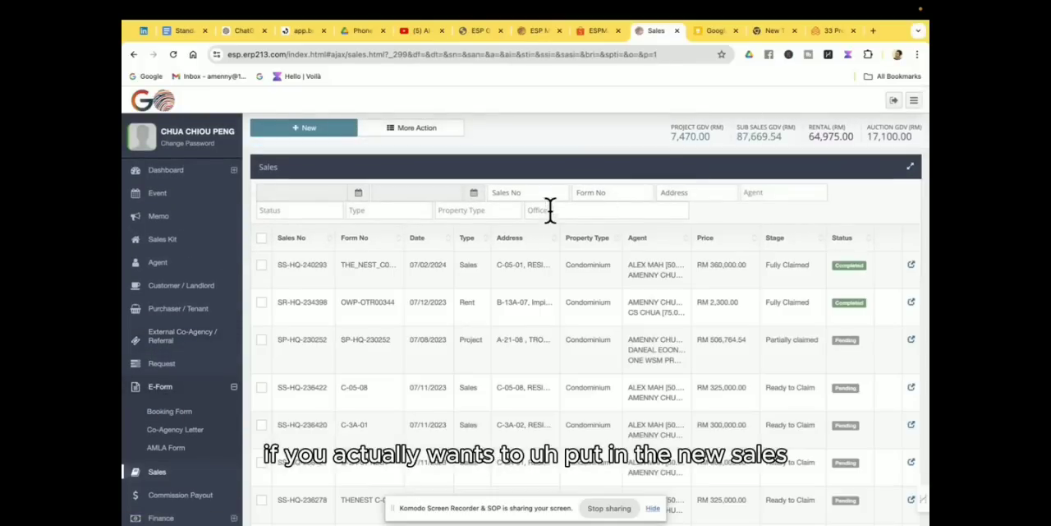
pyautogui.moveTo(308, 131)
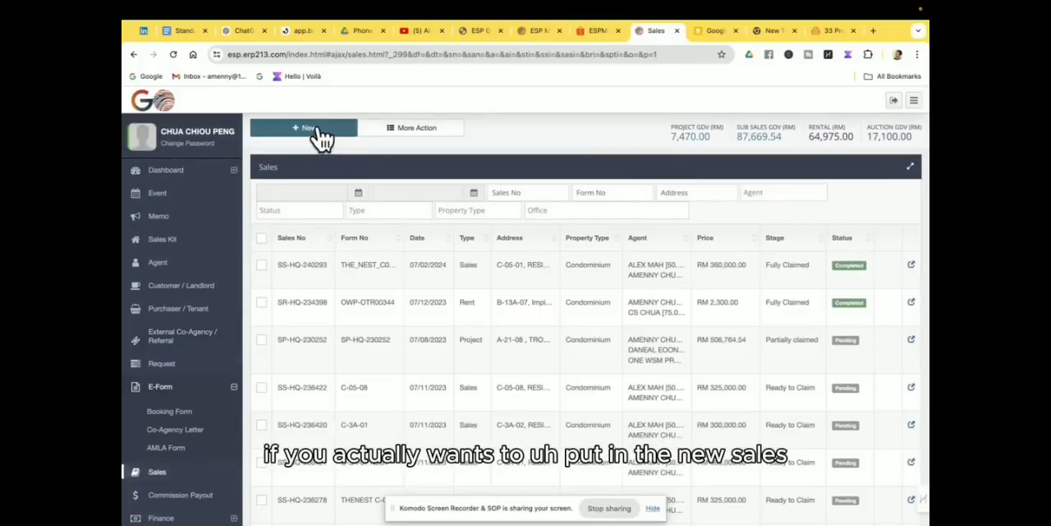
pyautogui.click(304, 128)
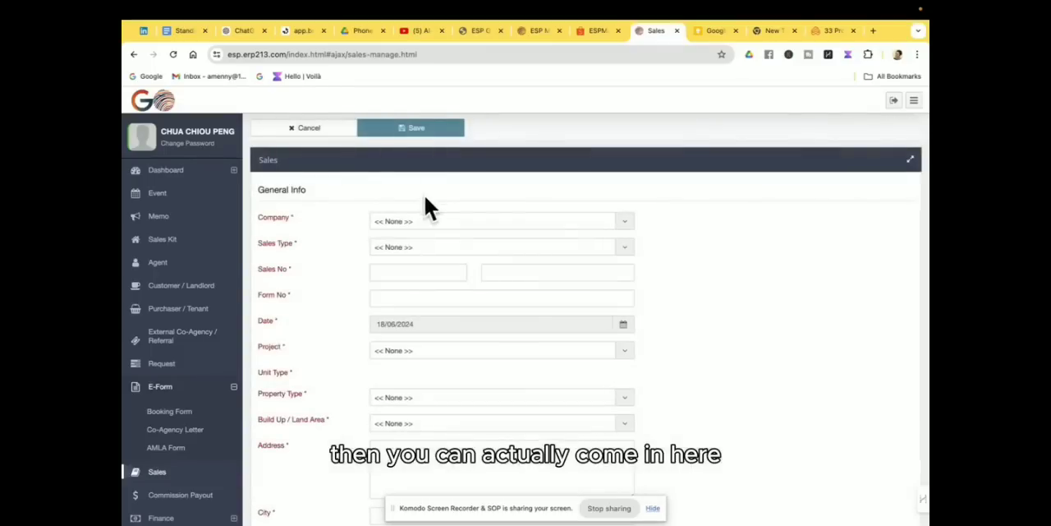
pyautogui.scroll(-3)
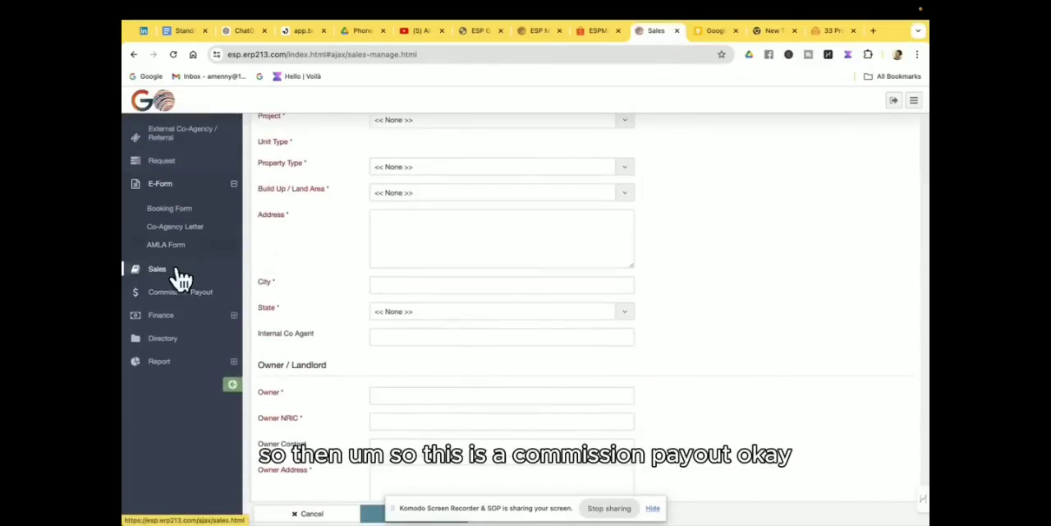
pyautogui.click(179, 292)
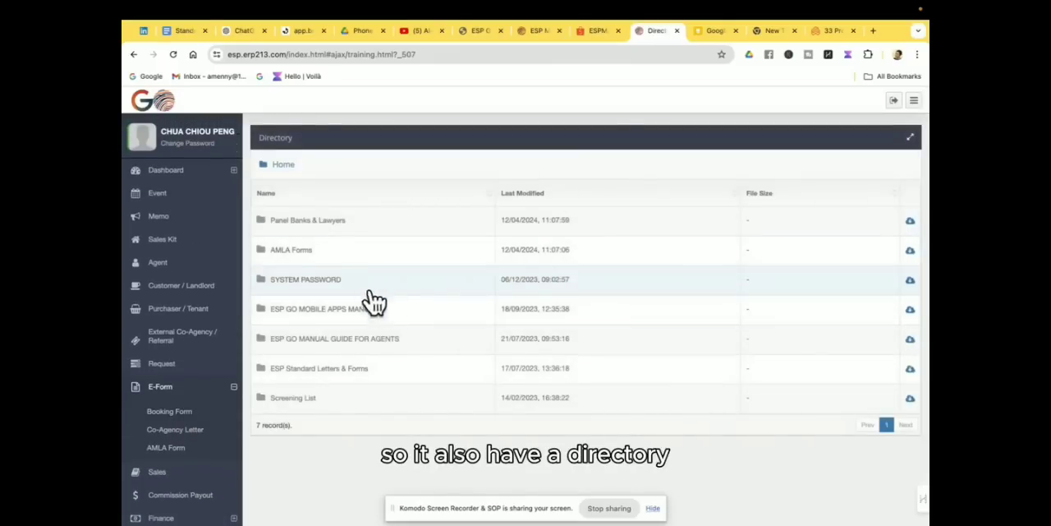
pyautogui.moveTo(330, 298)
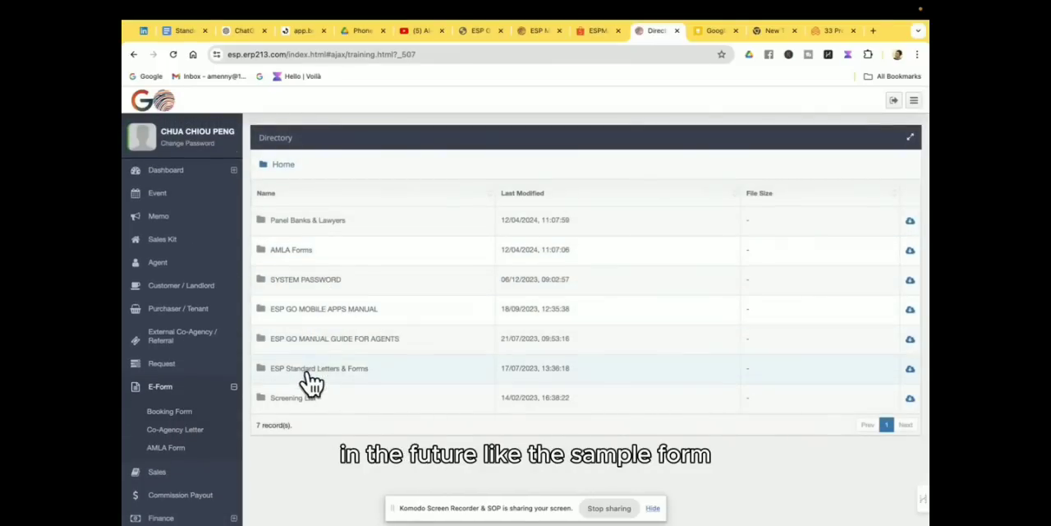
pyautogui.moveTo(309, 225)
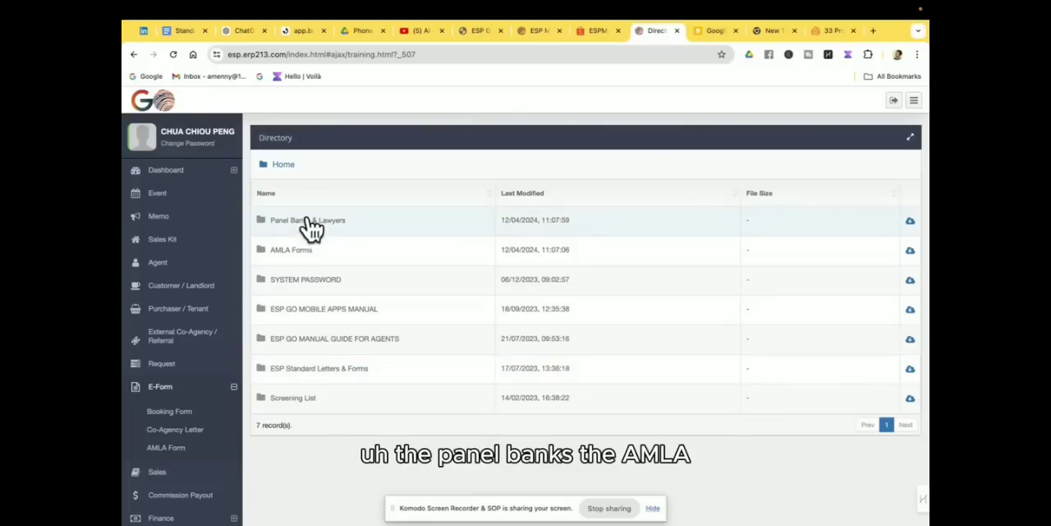
# Step: Scroll the directory folders, then view the Agent Hierarchy and organisation chart reports
pyautogui.scroll(-3)
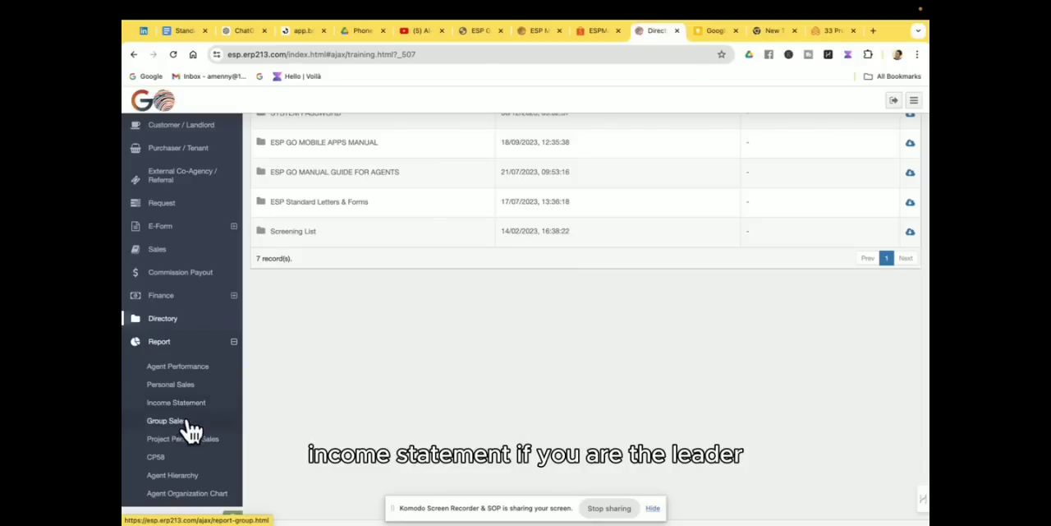
pyautogui.moveTo(205, 443)
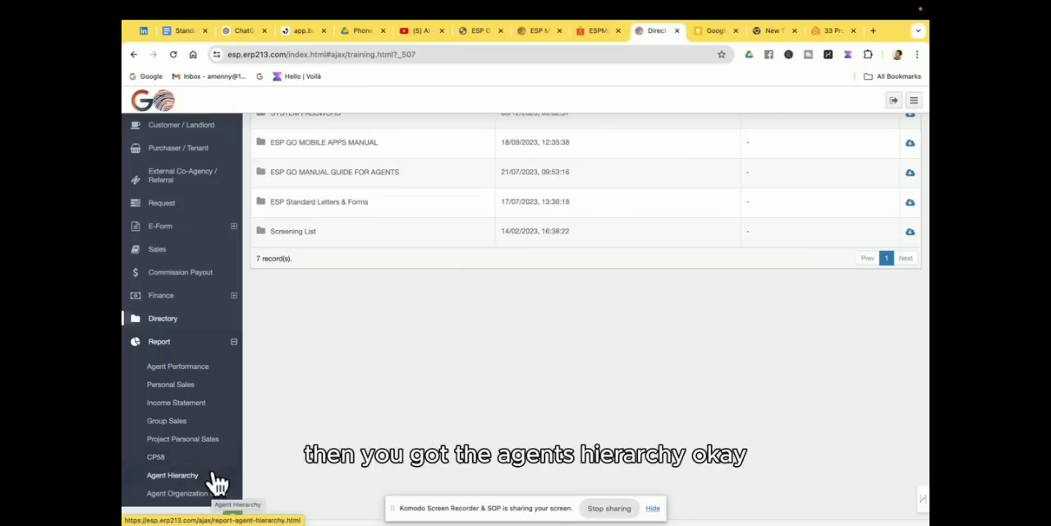
pyautogui.click(173, 474)
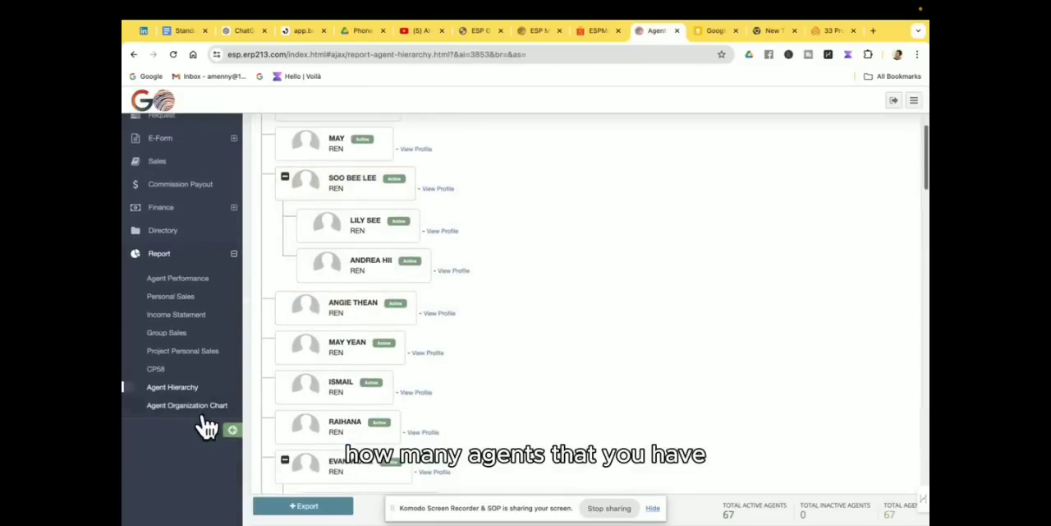
pyautogui.click(186, 405)
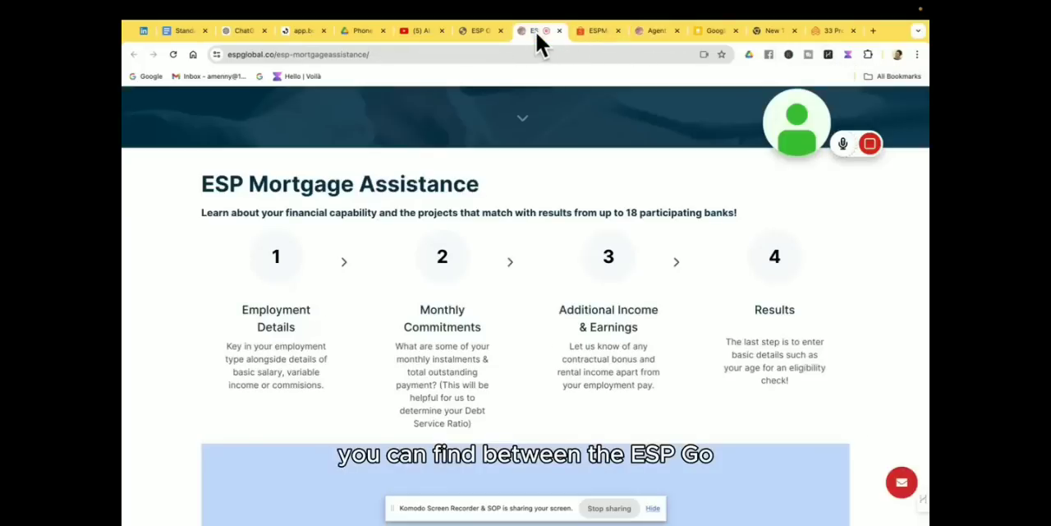
pyautogui.click(653, 30)
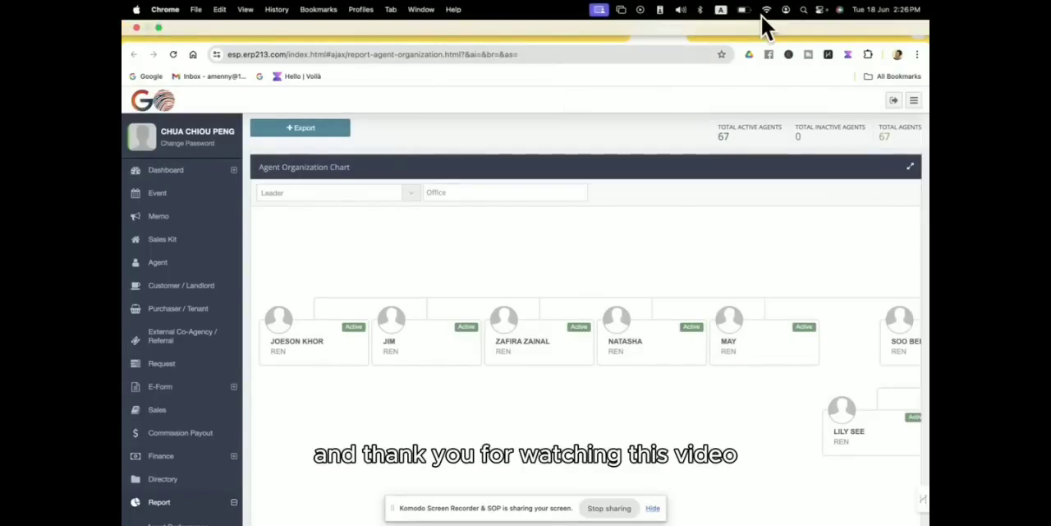
pyautogui.moveTo(715, 20)
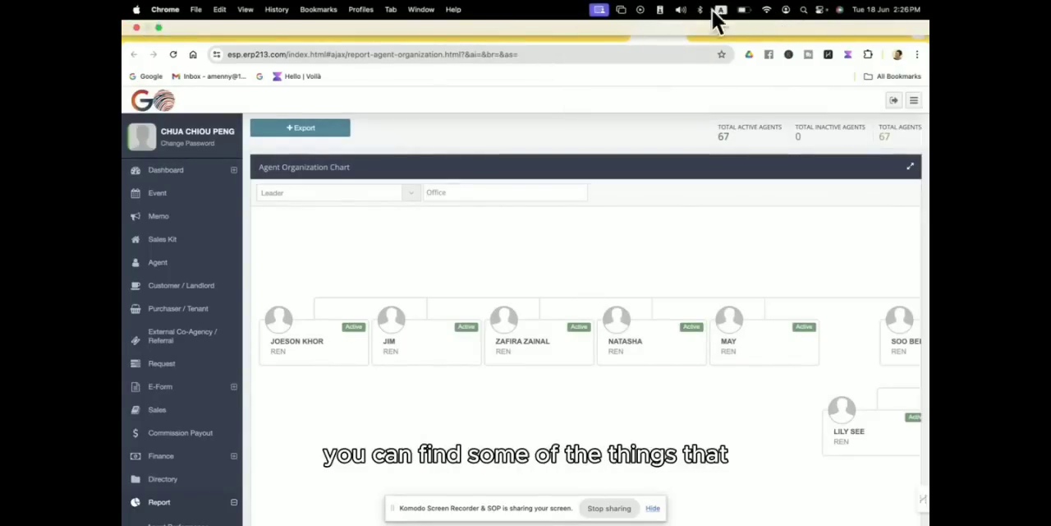